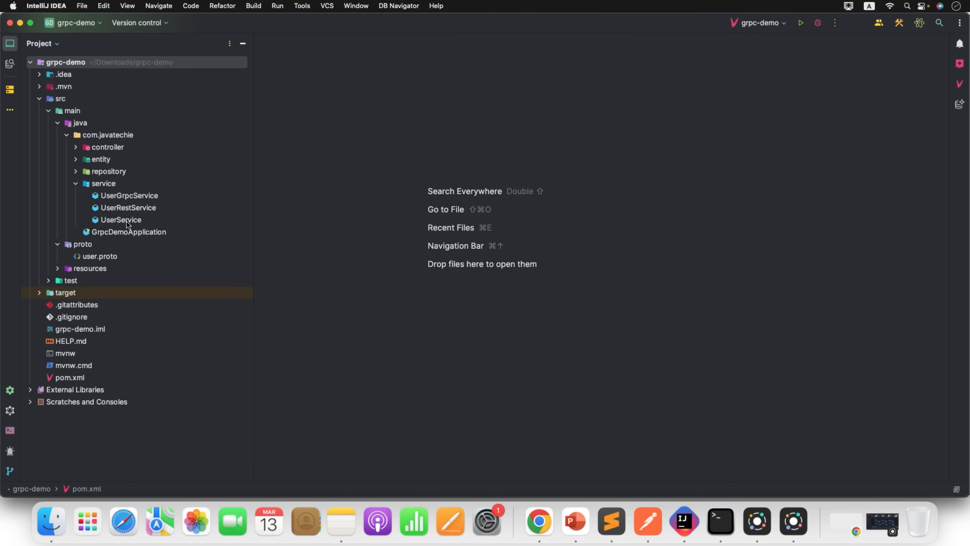
# Review UserService, its findAll repository method, and the protobuf dependency in pom.xml
pyautogui.doubleClick(121, 220)
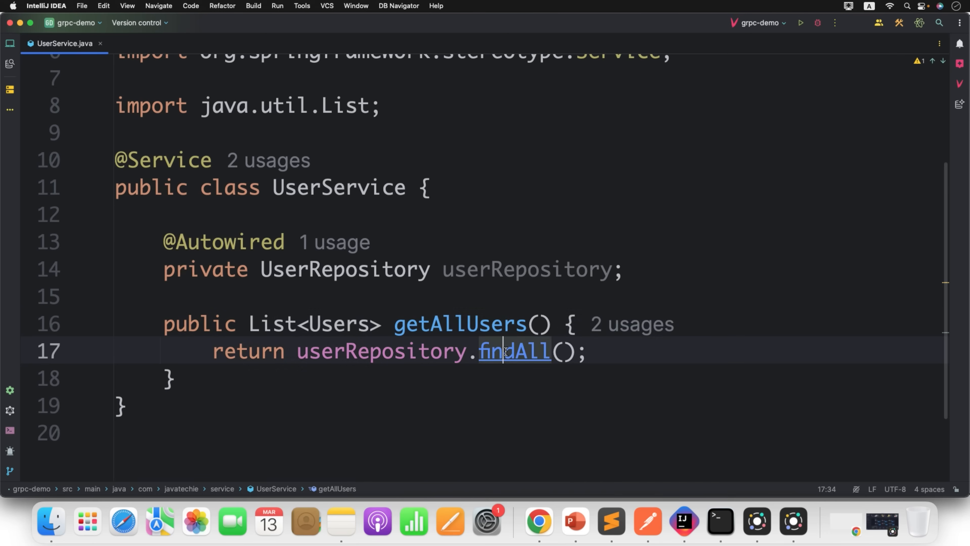
pyautogui.click(513, 351)
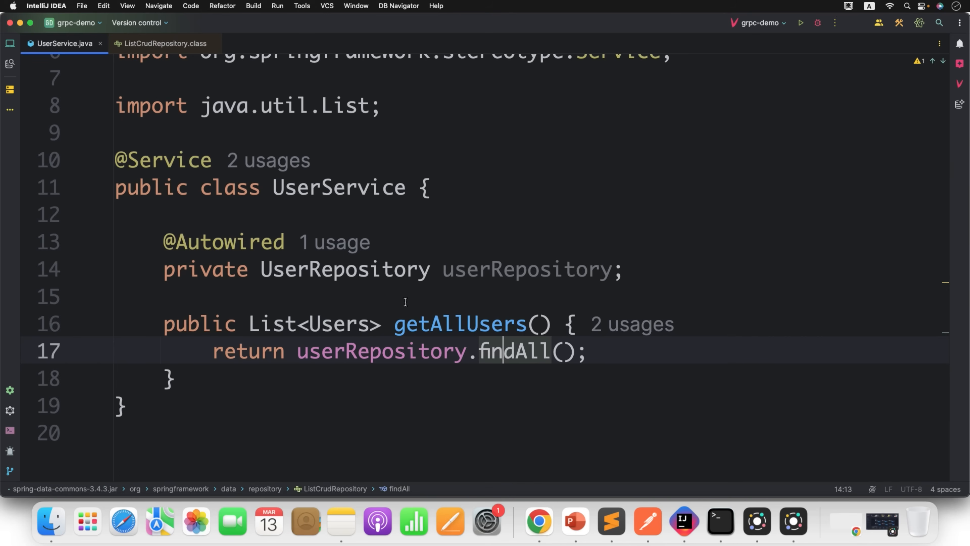
pyautogui.click(157, 43)
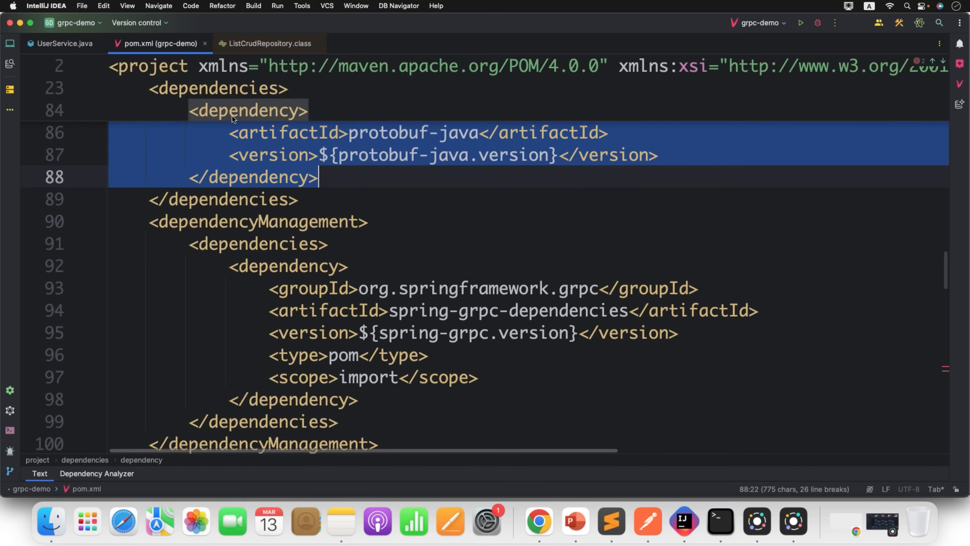
pyautogui.click(64, 43)
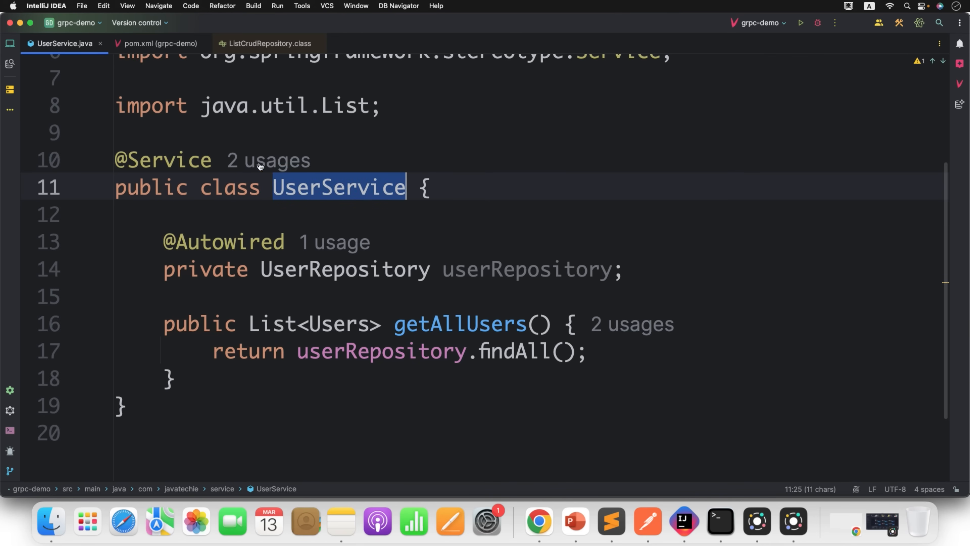
pyautogui.moveTo(320, 187)
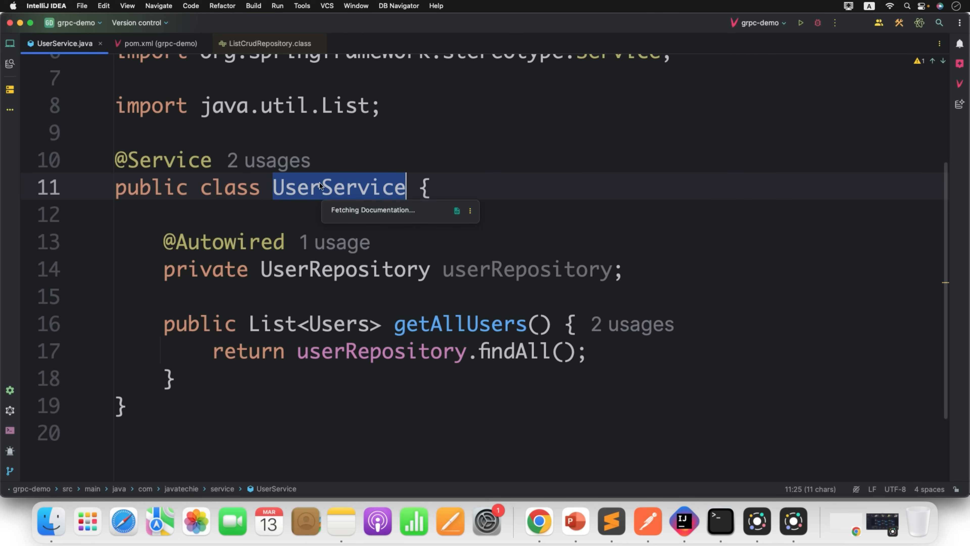
# Review the UserRestService and UserGrpcService classes from the project tree
pyautogui.click(9, 44)
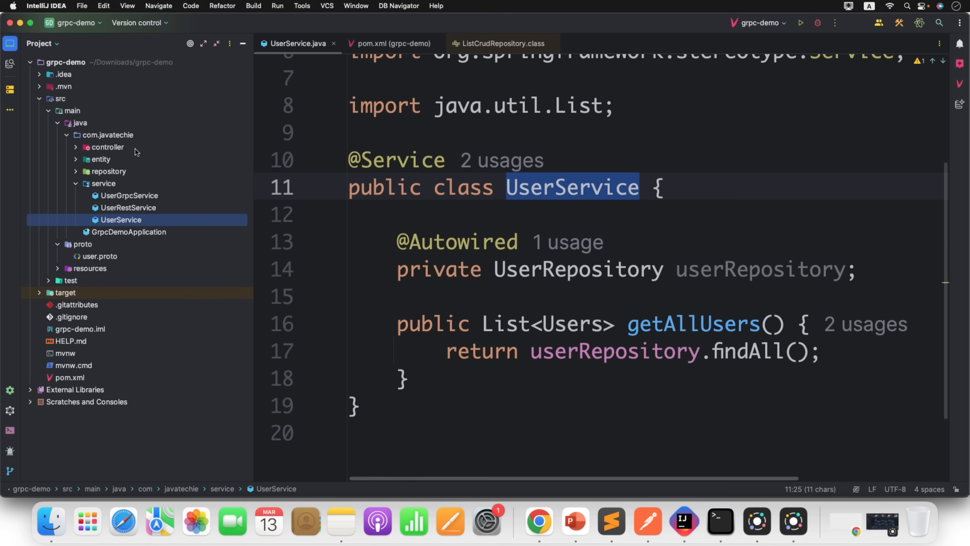
pyautogui.click(129, 208)
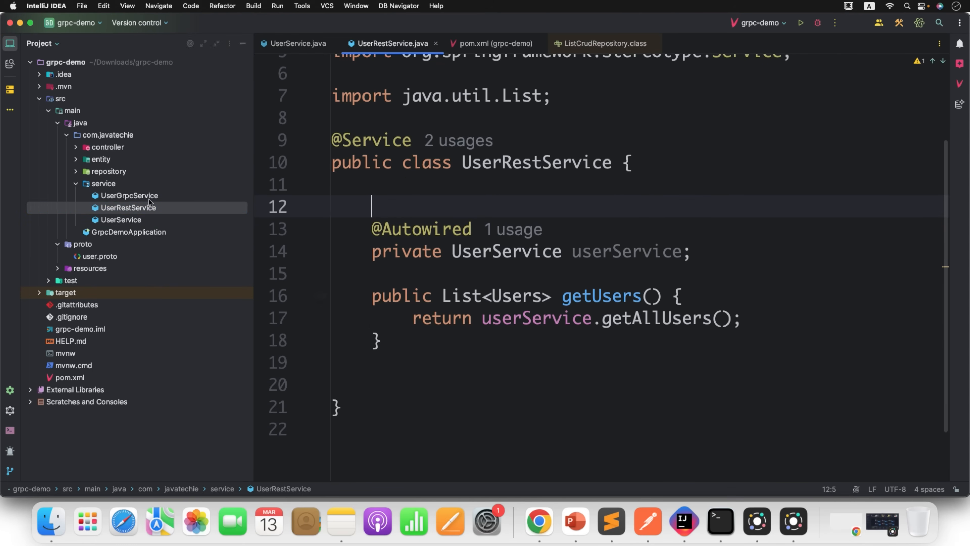
pyautogui.click(129, 195)
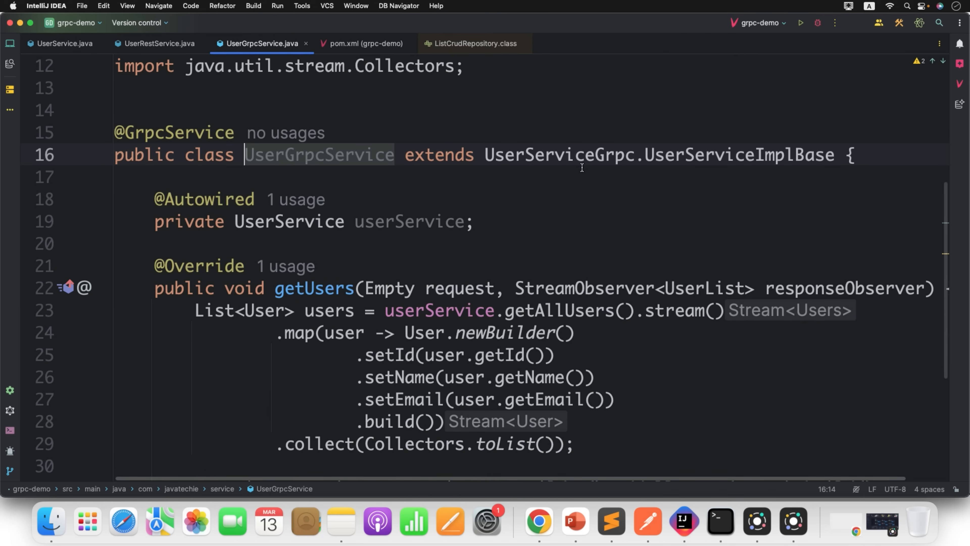
pyautogui.doubleClick(557, 154)
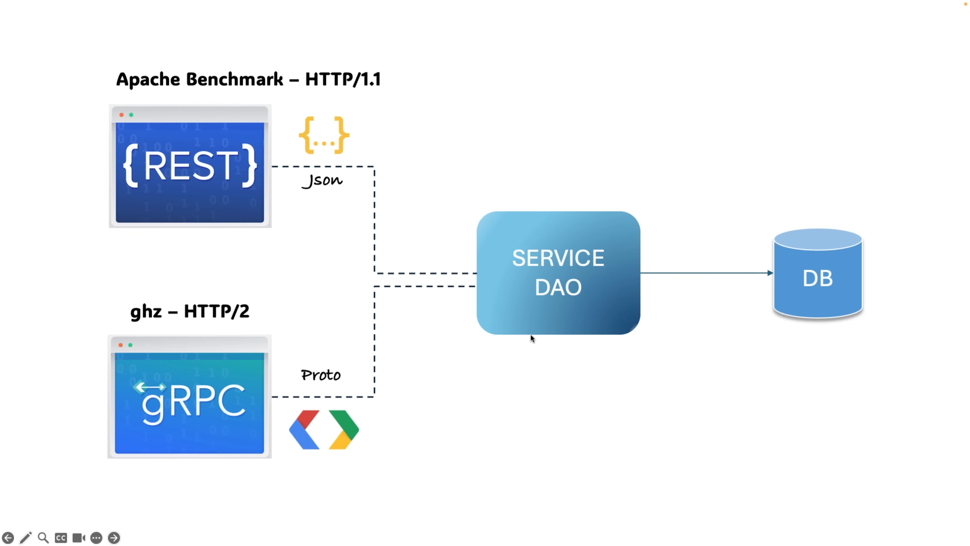
pyautogui.moveTo(499, 377)
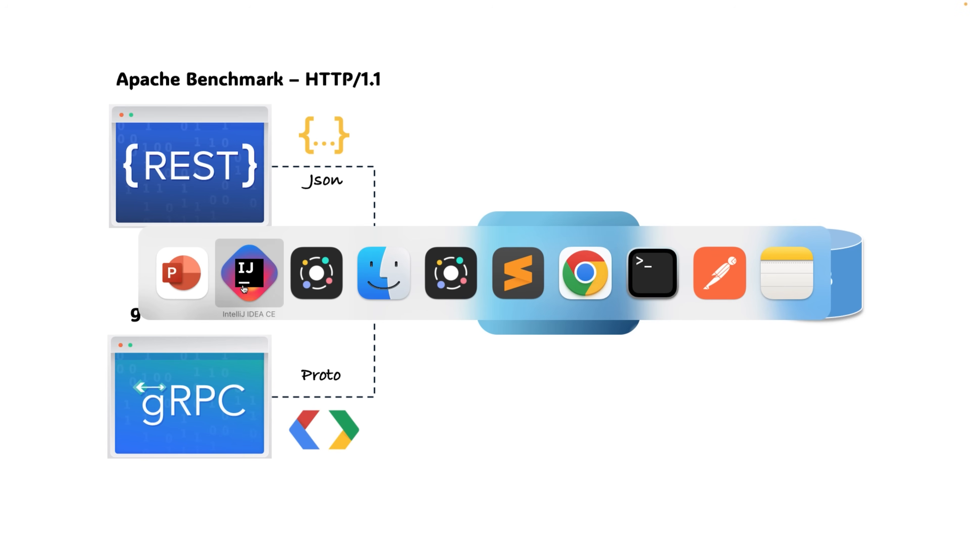
# Switch from the PowerPoint architecture slide back to IntelliJ IDEA
pyautogui.click(248, 273)
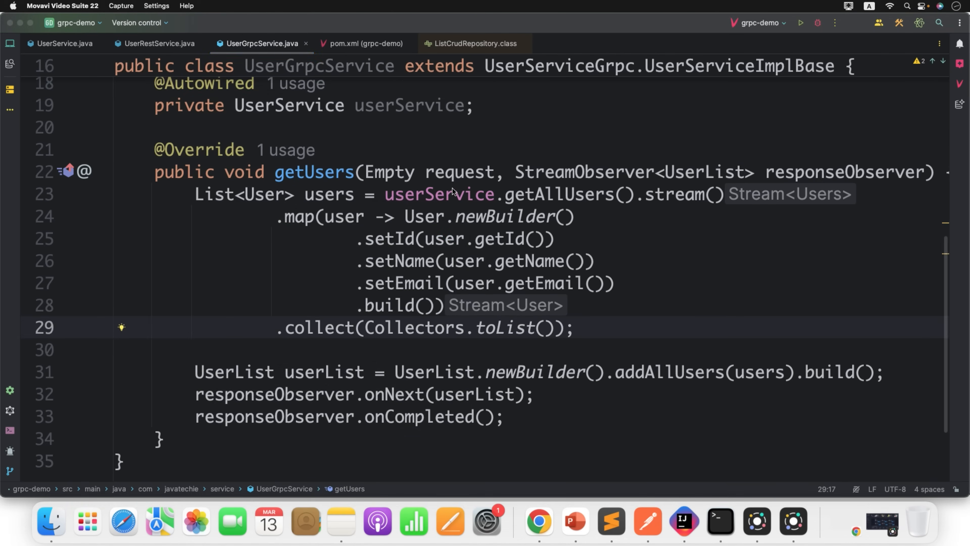
pyautogui.moveTo(574, 521)
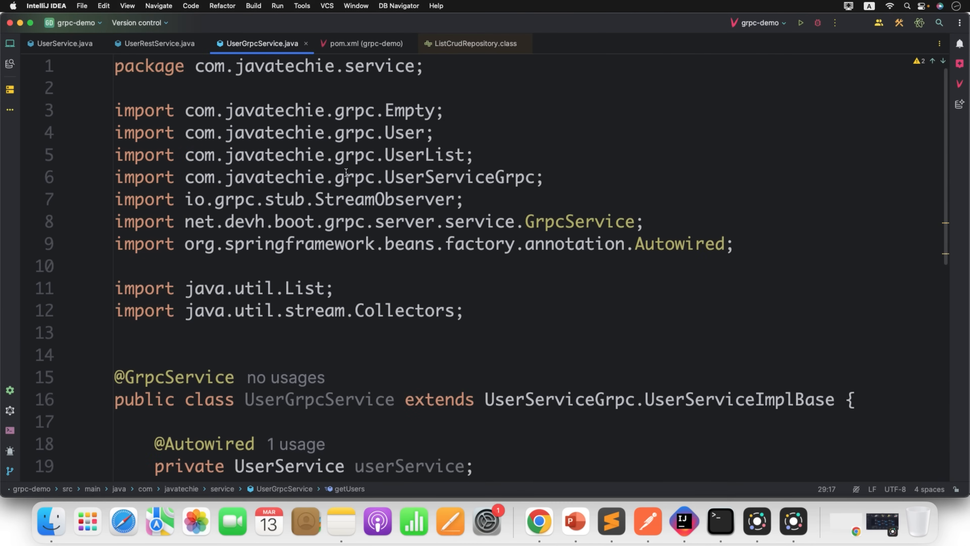
# Close all open editor tabs via the tab context menu
pyautogui.rightClick(260, 43)
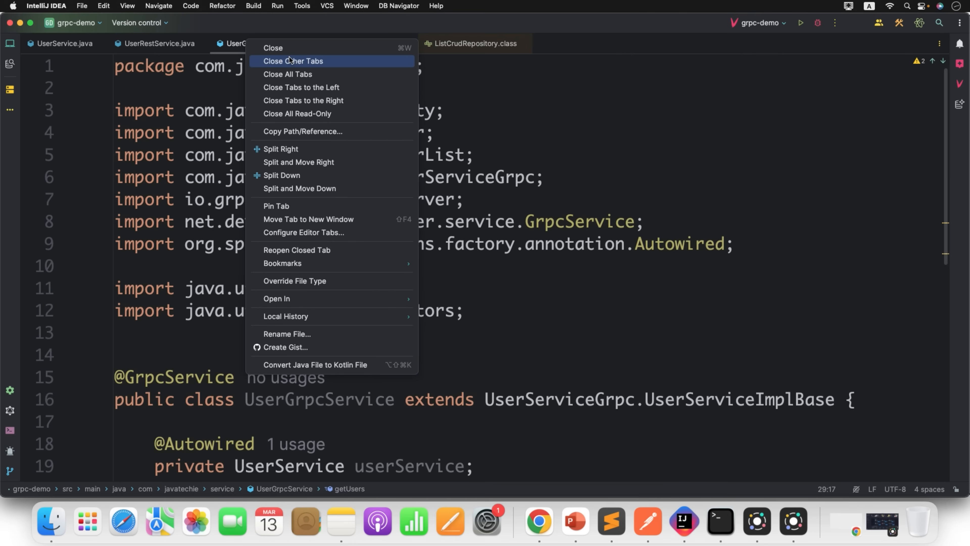
pyautogui.click(288, 74)
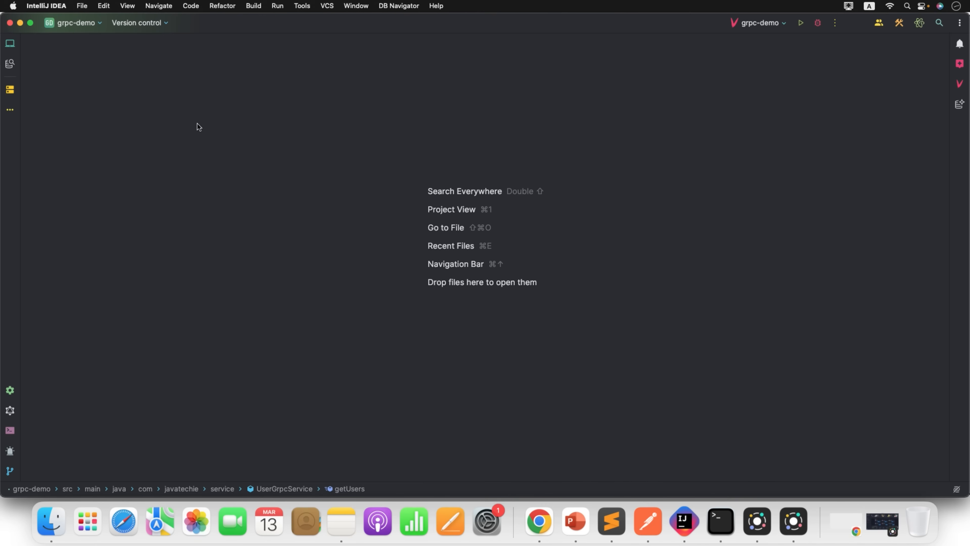
pyautogui.moveTo(10, 430)
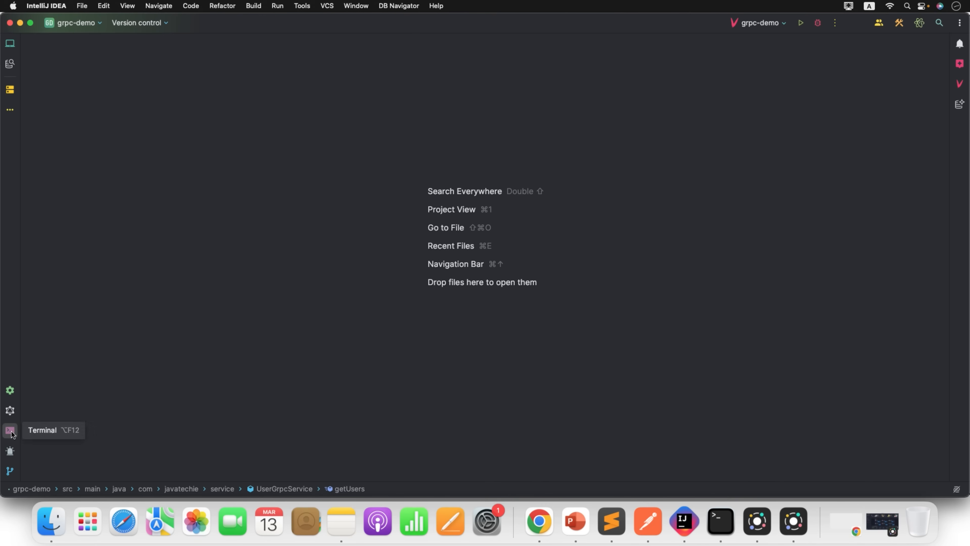
# Run mvn spring-boot:run in the built-in terminal and note the gRPC server started message
pyautogui.click(10, 430)
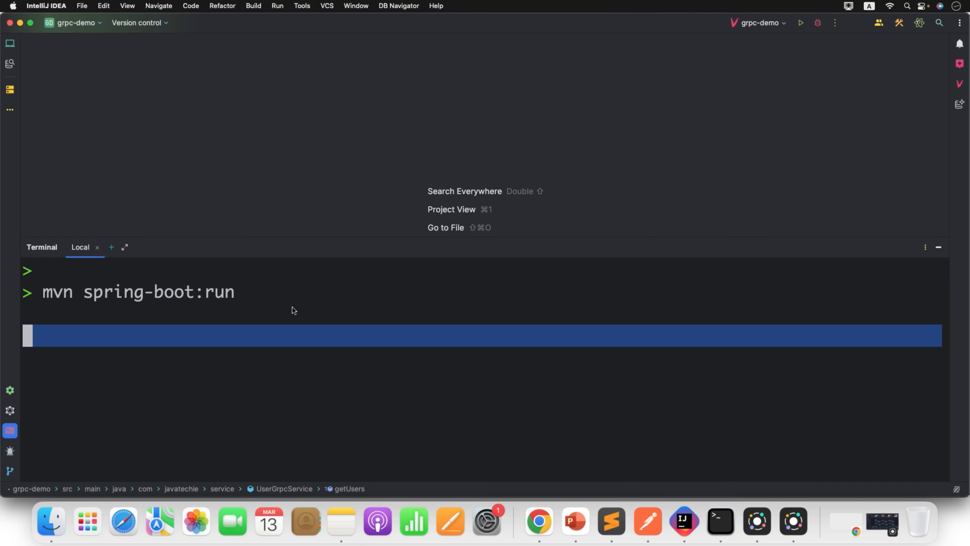
pyautogui.press('enter')
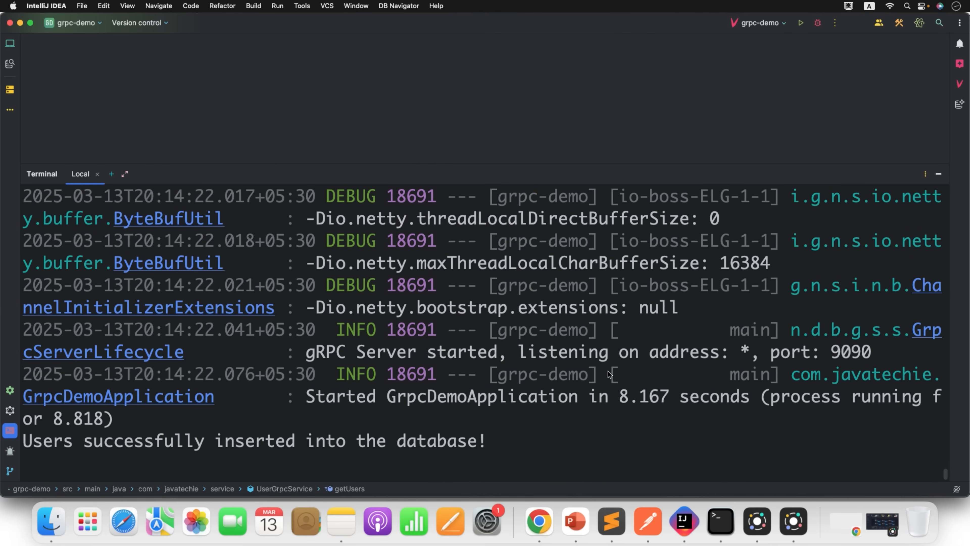
pyautogui.moveTo(308, 357)
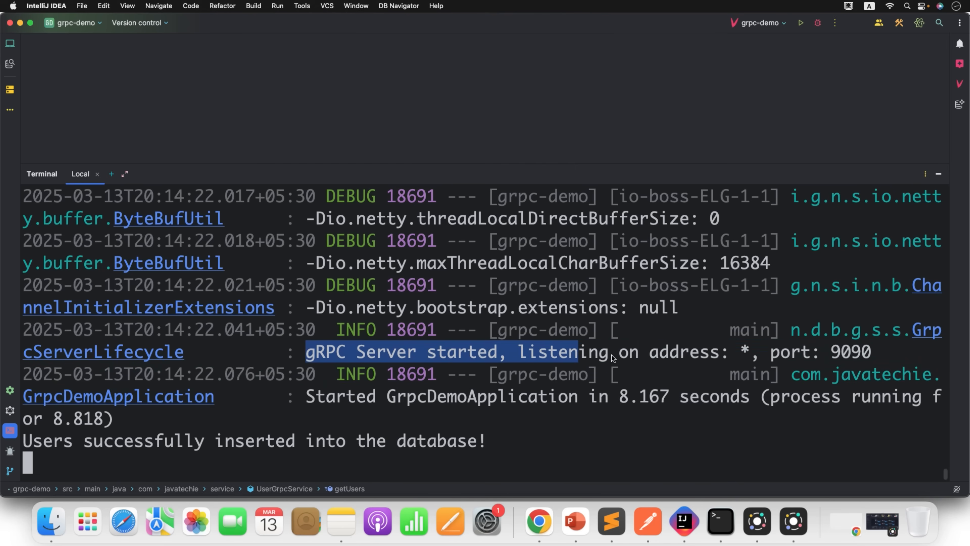
pyautogui.doubleClick(851, 352)
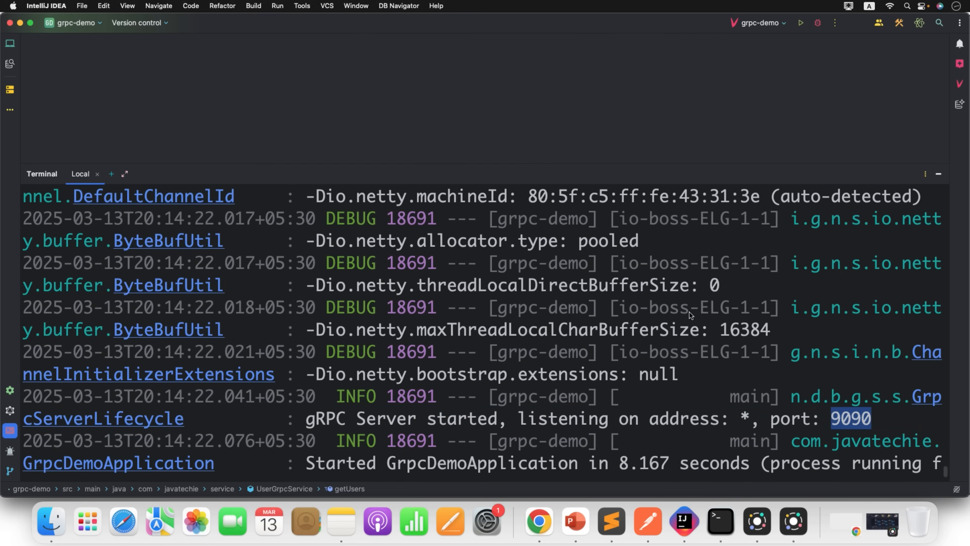
# Find Tomcat's port 8080 in the log and highlight the gRPC port 9090
pyautogui.write('8')
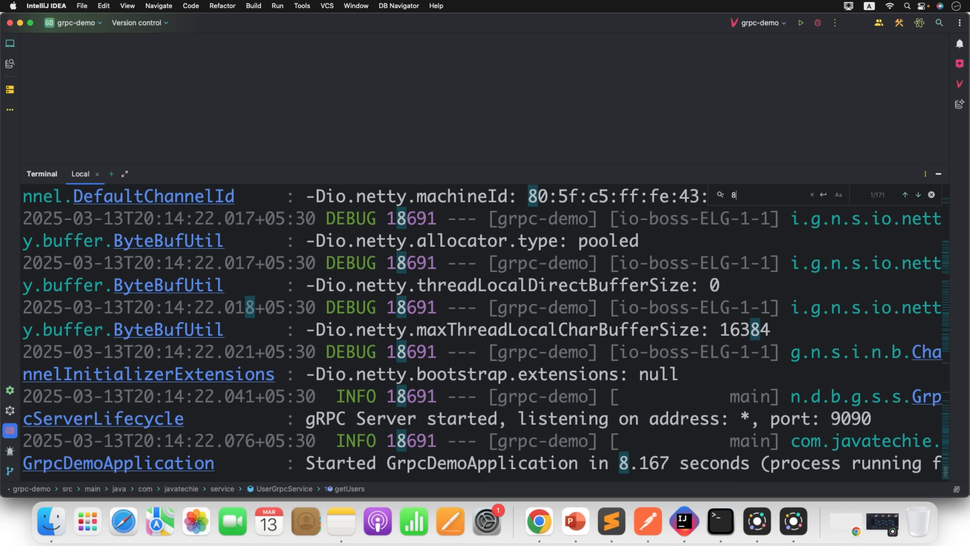
pyautogui.write('080')
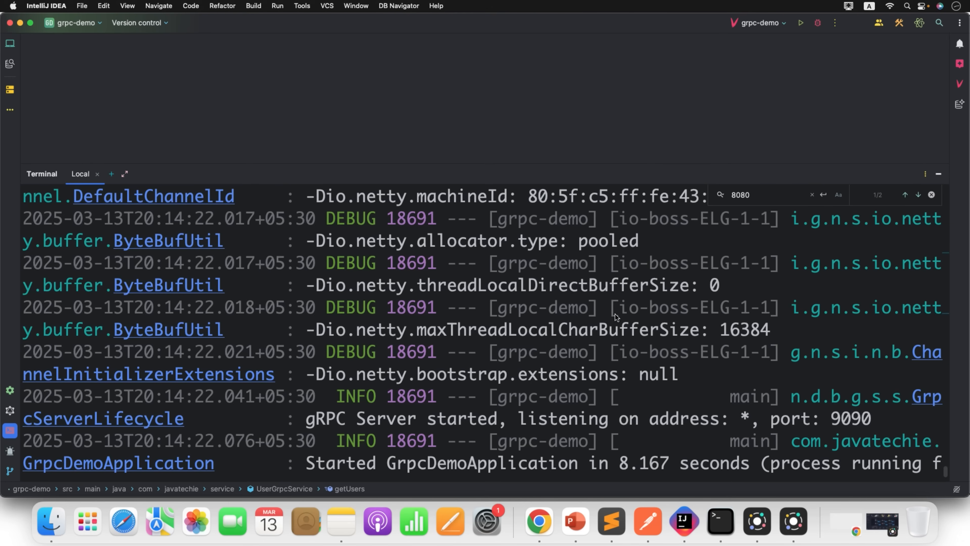
pyautogui.click(903, 195)
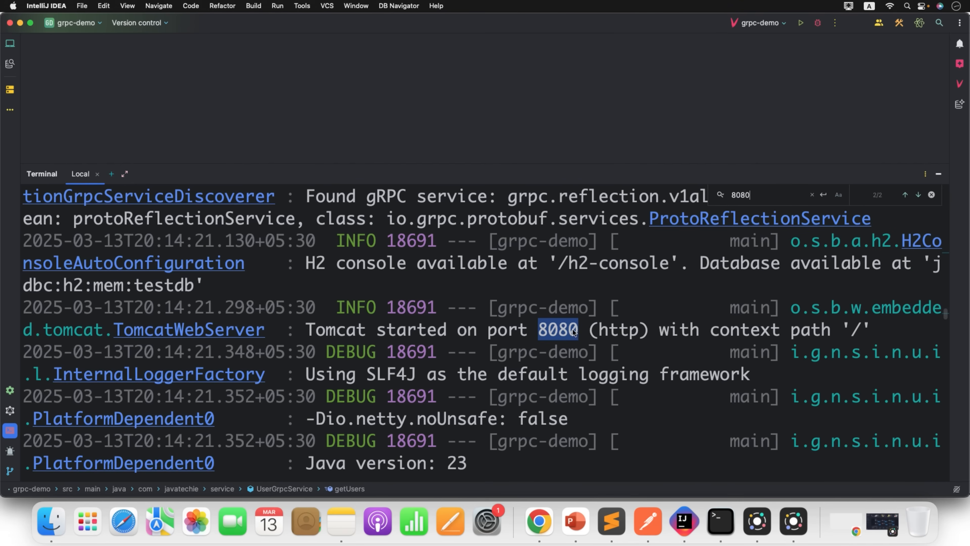
pyautogui.moveTo(582, 338)
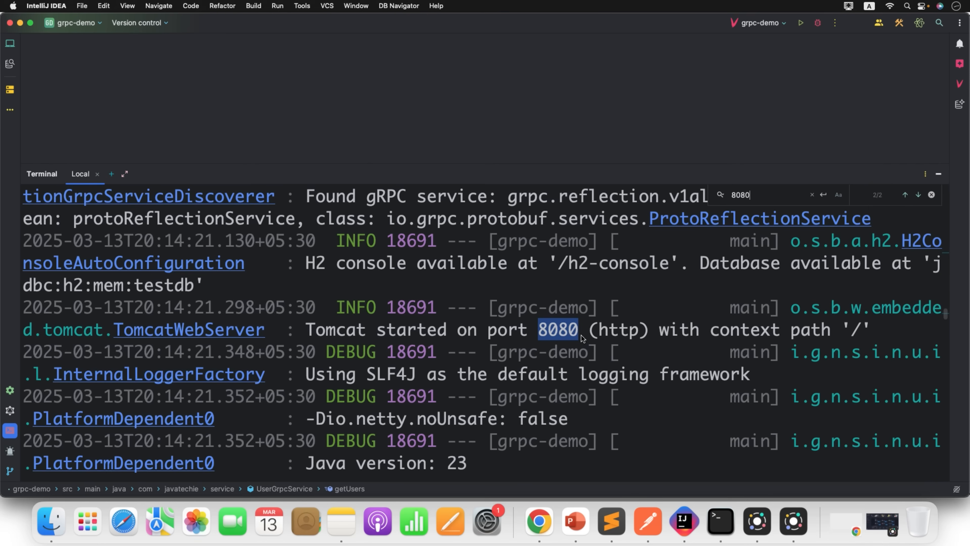
pyautogui.moveTo(482, 334)
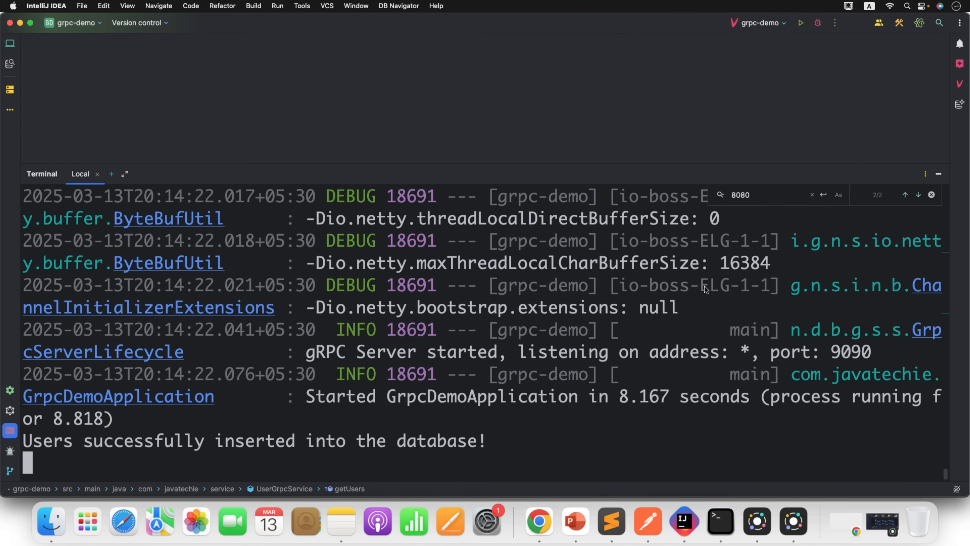
pyautogui.doubleClick(849, 352)
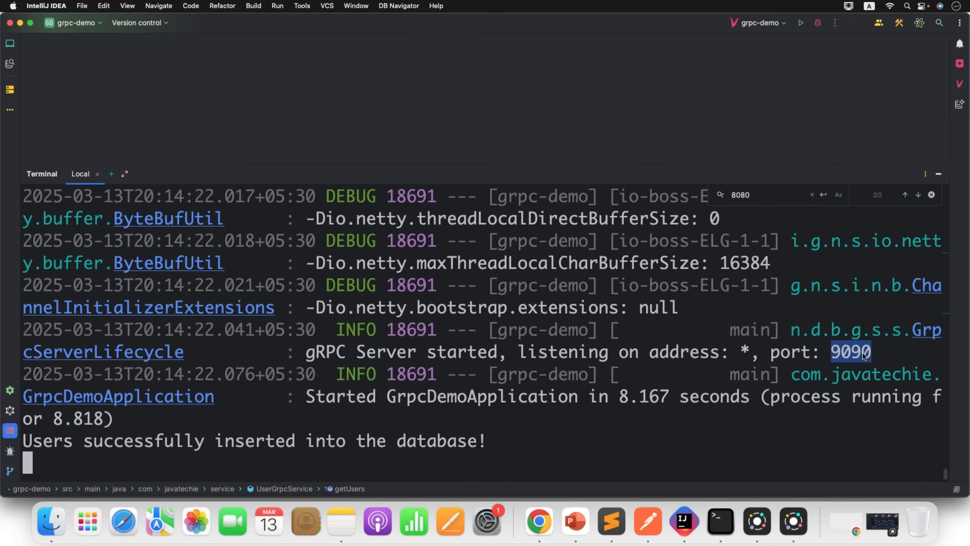
pyautogui.moveTo(714, 351)
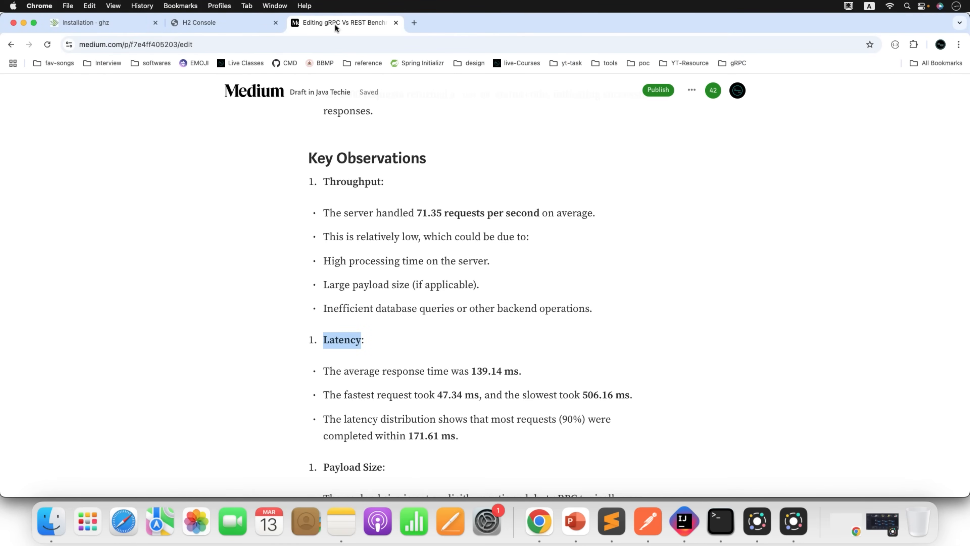
# Run a count query on the USERS table in H2 Console, returning 1002 rows
pyautogui.click(199, 23)
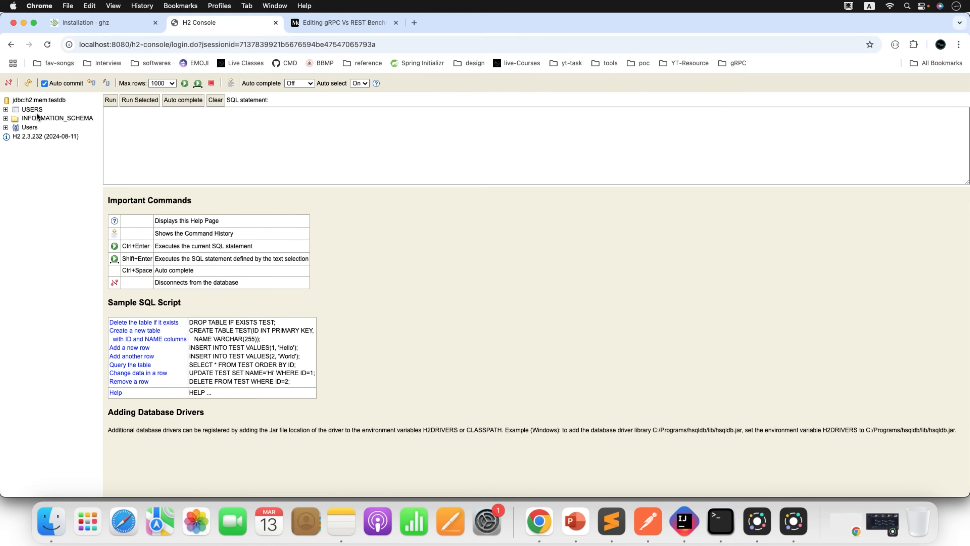
pyautogui.write('SELECT * FROM USERS')
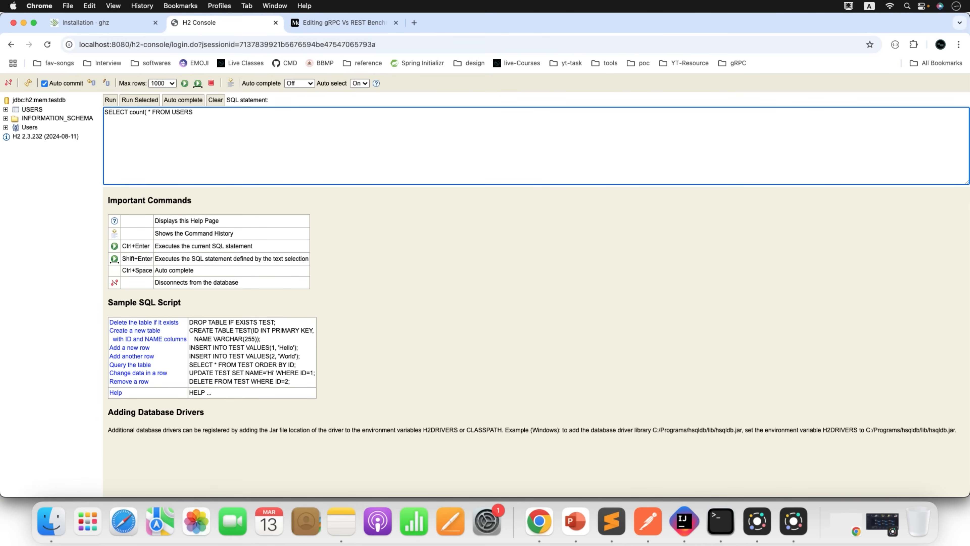
pyautogui.click(110, 99)
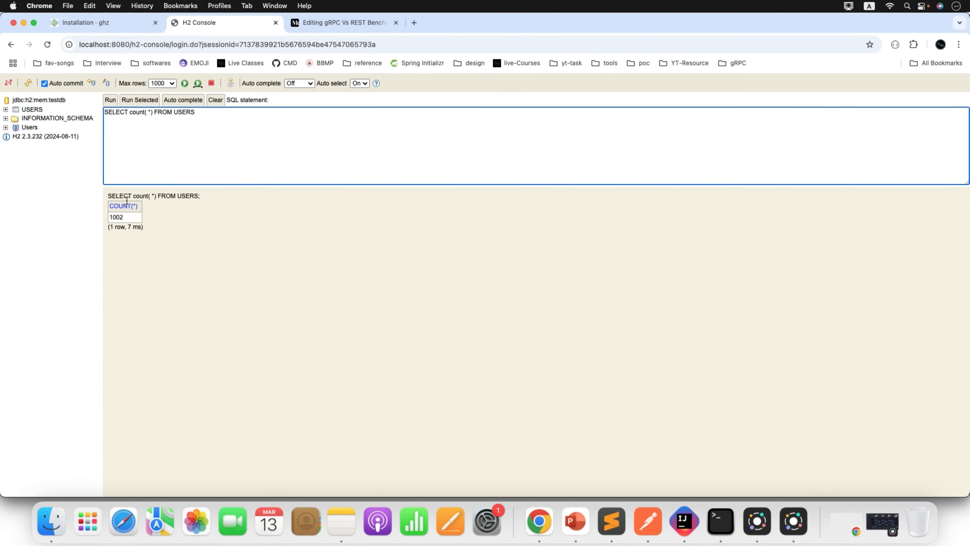
pyautogui.moveTo(132, 229)
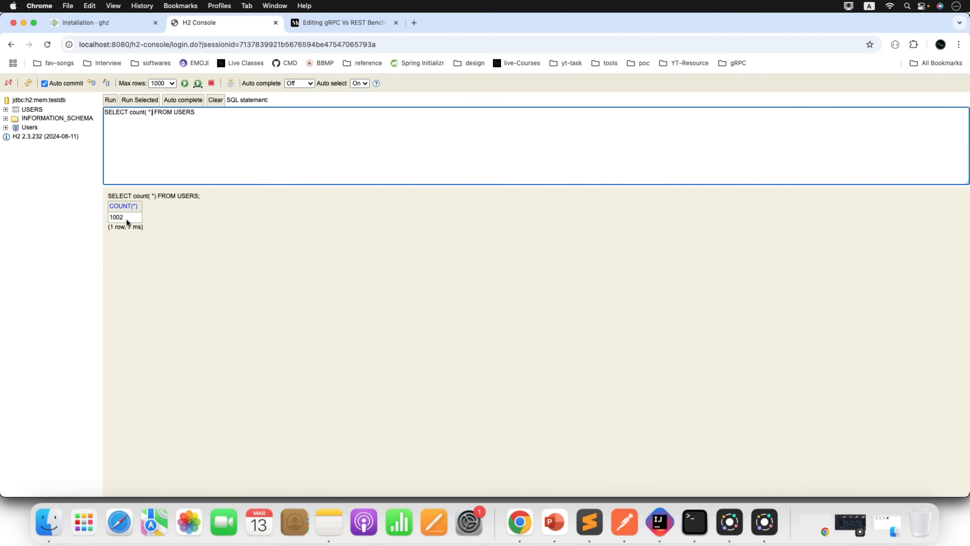
pyautogui.doubleClick(116, 217)
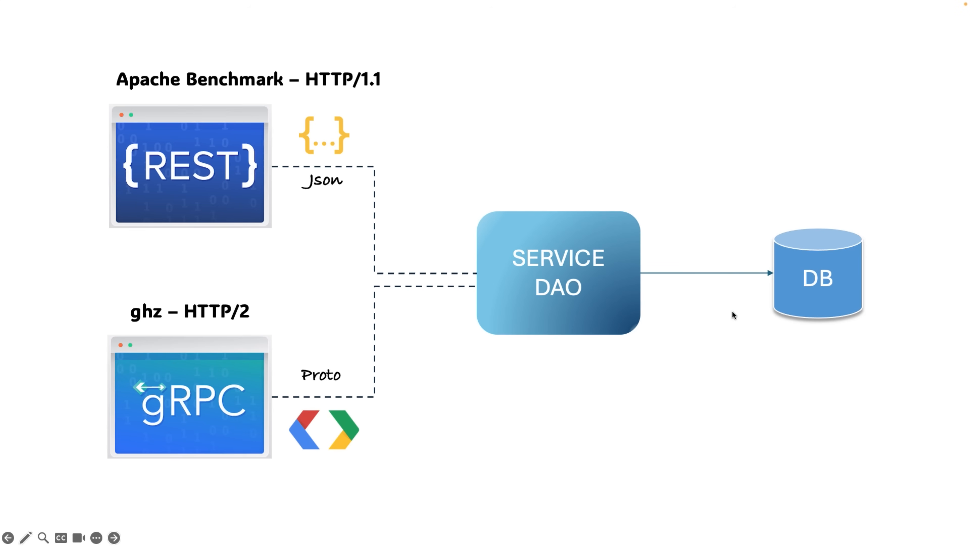
pyautogui.moveTo(691, 374)
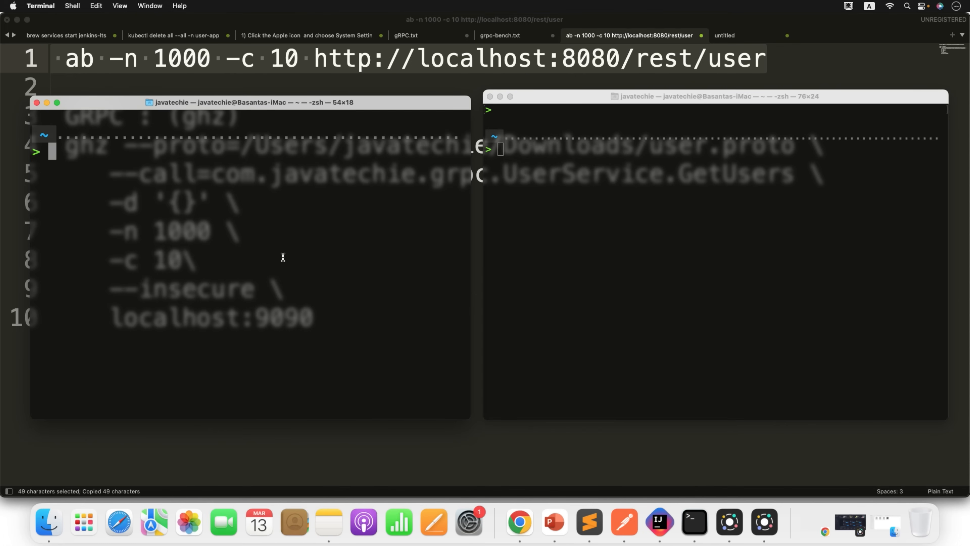
pyautogui.write('ab -n 1000 -c 10 http://localhost:8080/rest/user')
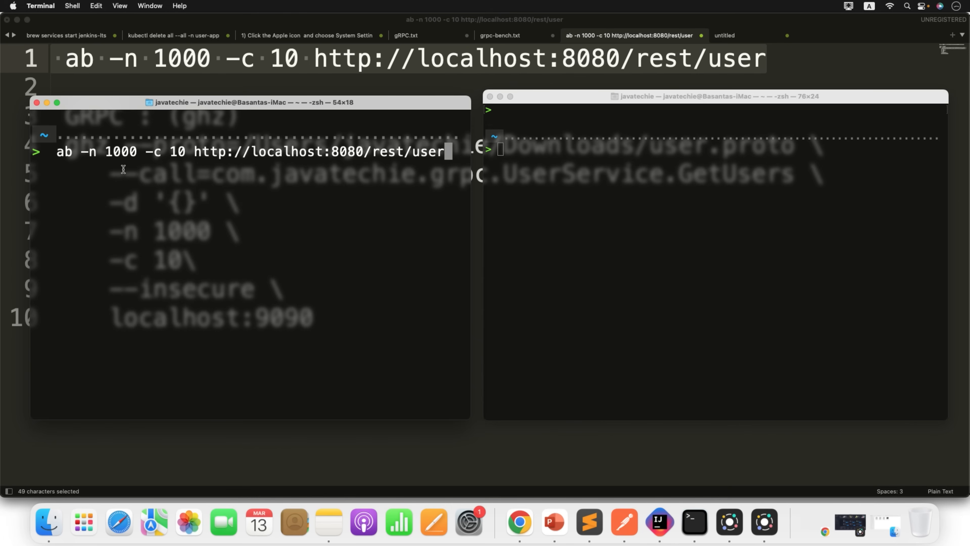
pyautogui.doubleClick(120, 152)
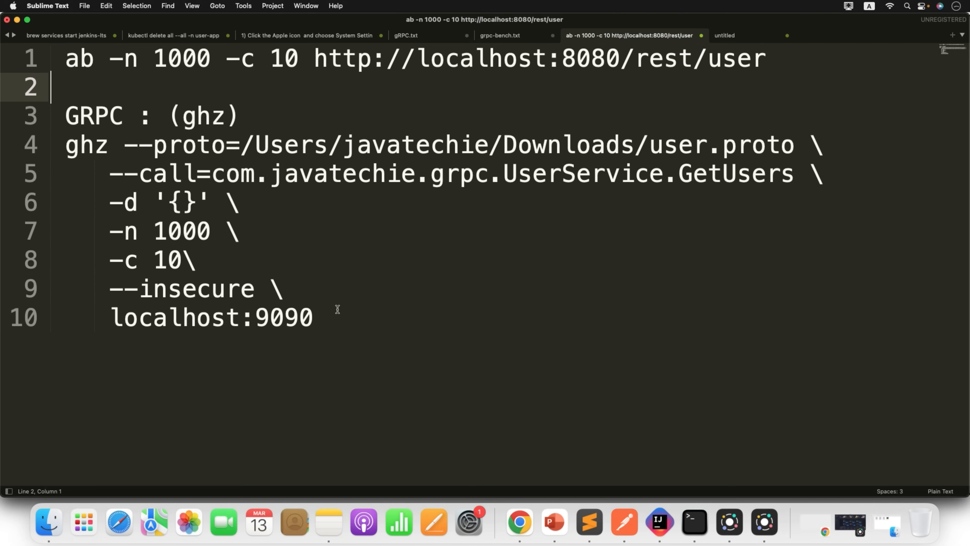
# Copy the ghz command block into the right shell, noting the ghz tool, proto option and port 9090
pyautogui.moveTo(197, 259); pyautogui.dragTo(312, 317)
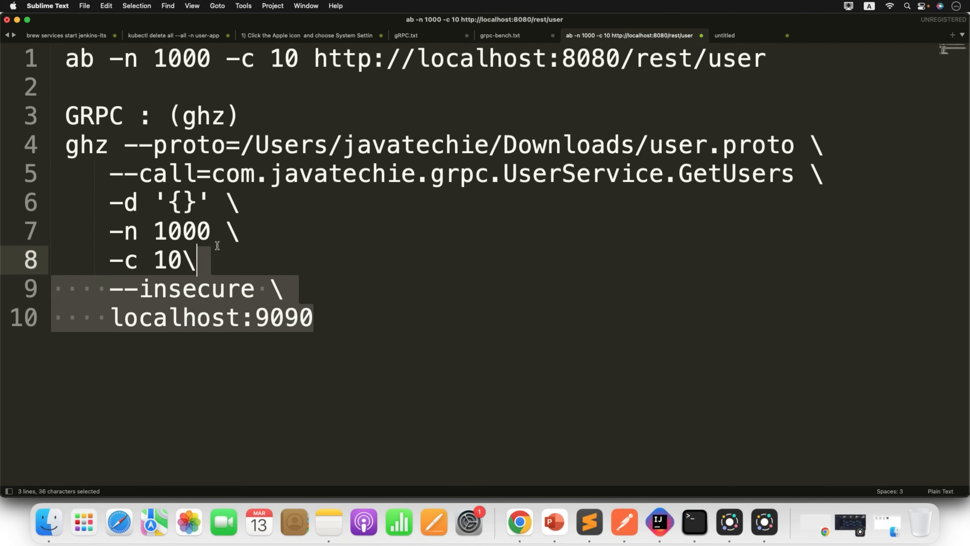
pyautogui.press('cmd+c')
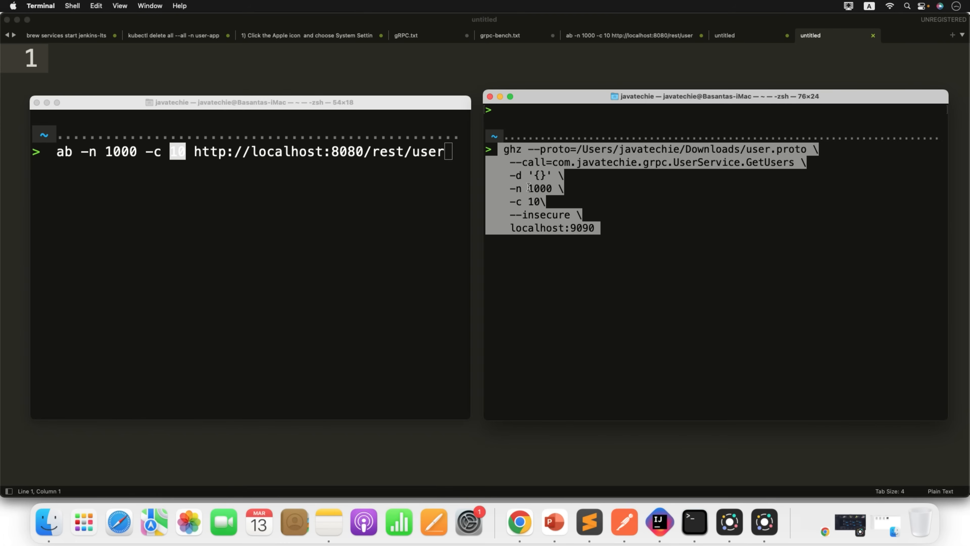
pyautogui.doubleClick(512, 149)
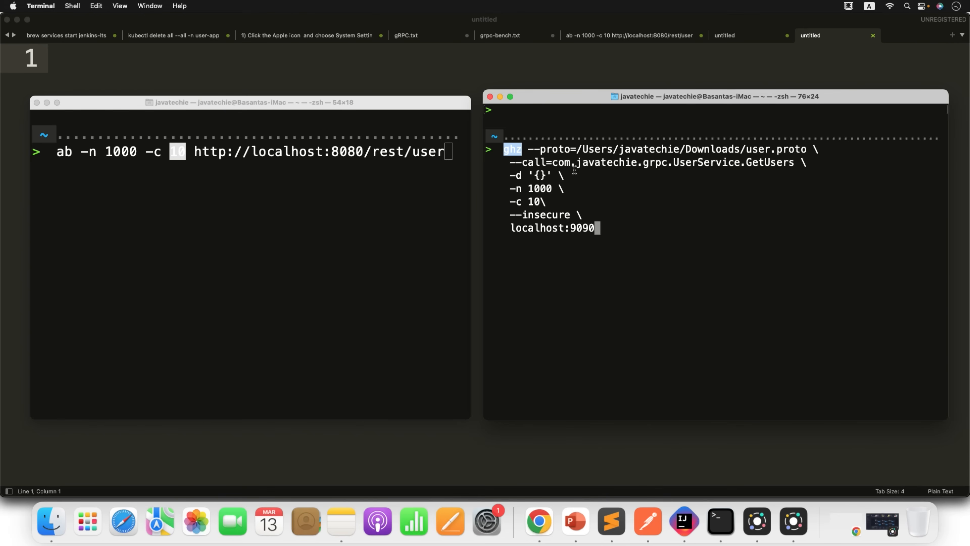
pyautogui.doubleClick(555, 149)
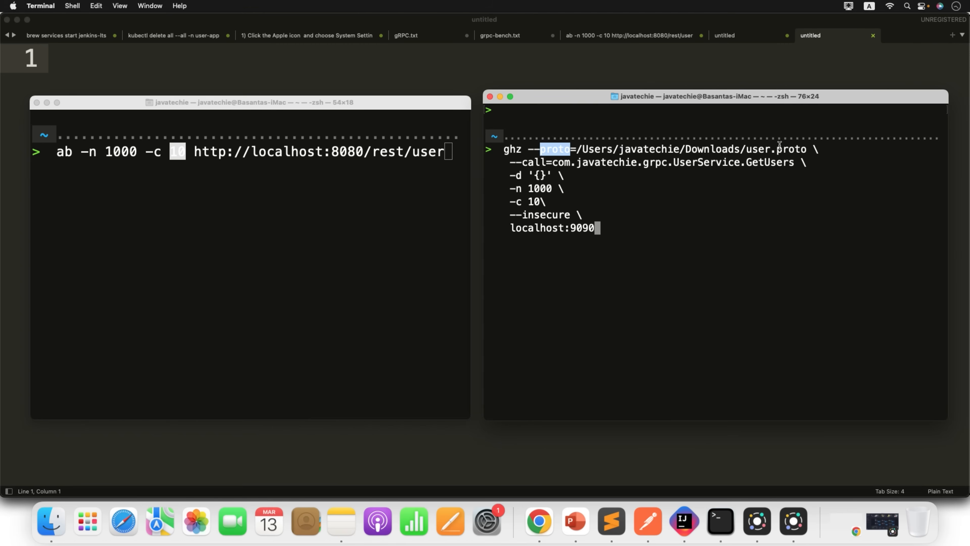
pyautogui.doubleClick(775, 149)
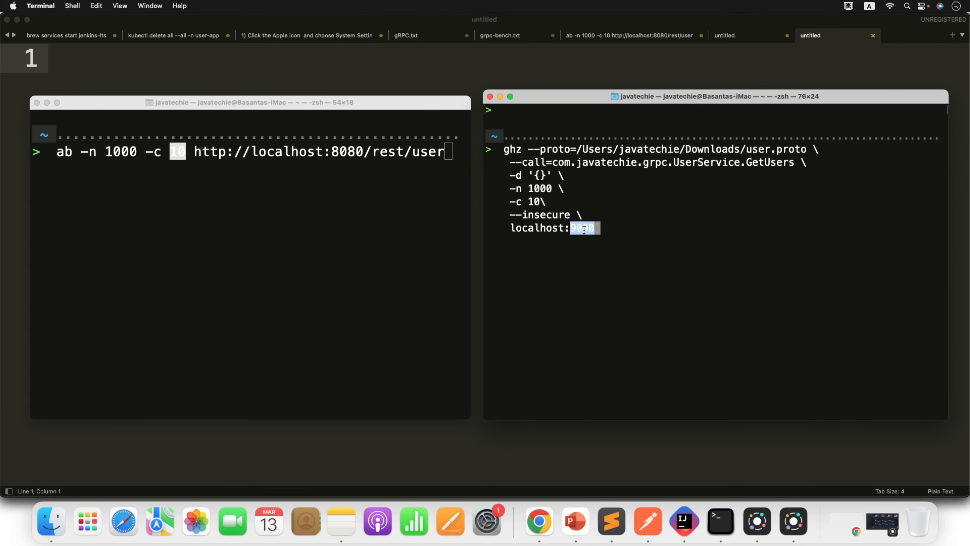
pyautogui.moveTo(333, 195)
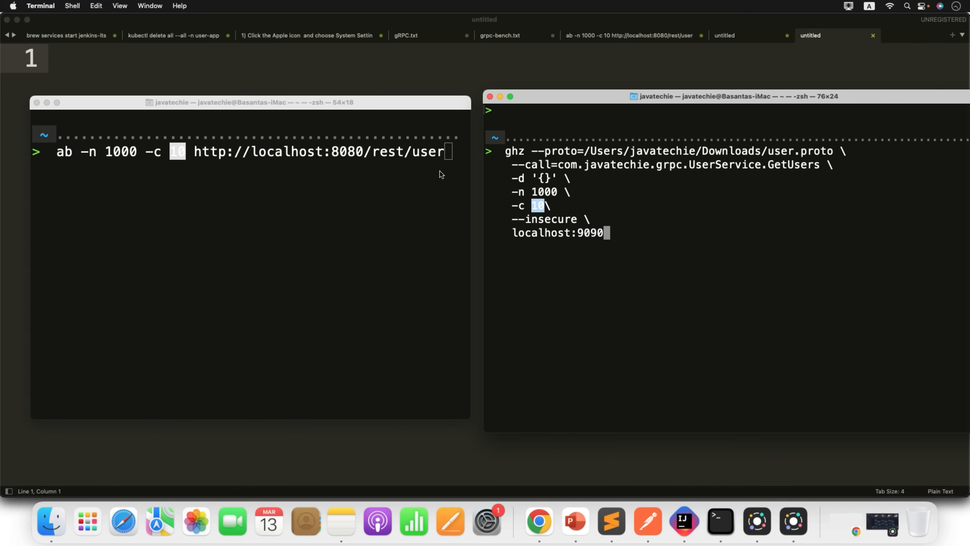
pyautogui.moveTo(439, 165)
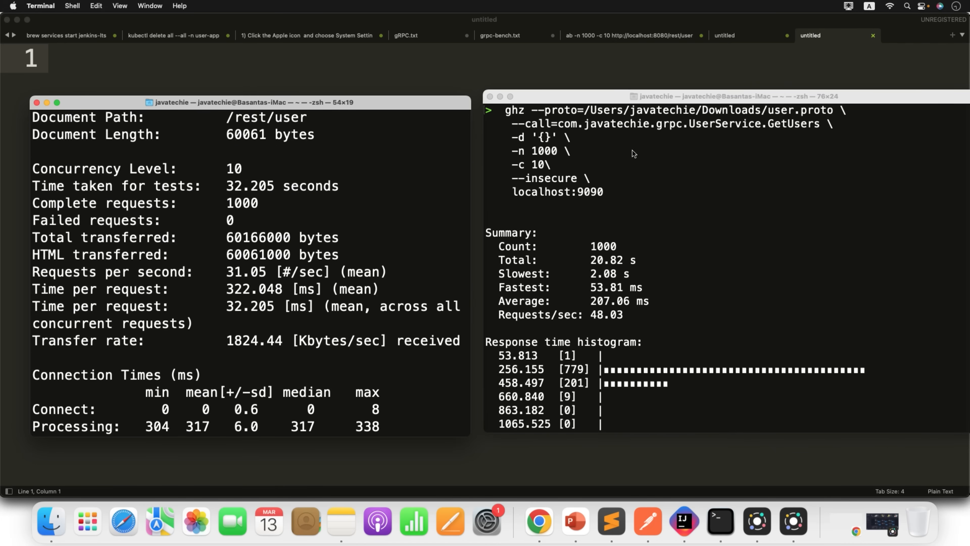
# Read the ab output's concurrency level 10 and 1000 complete requests
pyautogui.scroll(-3)
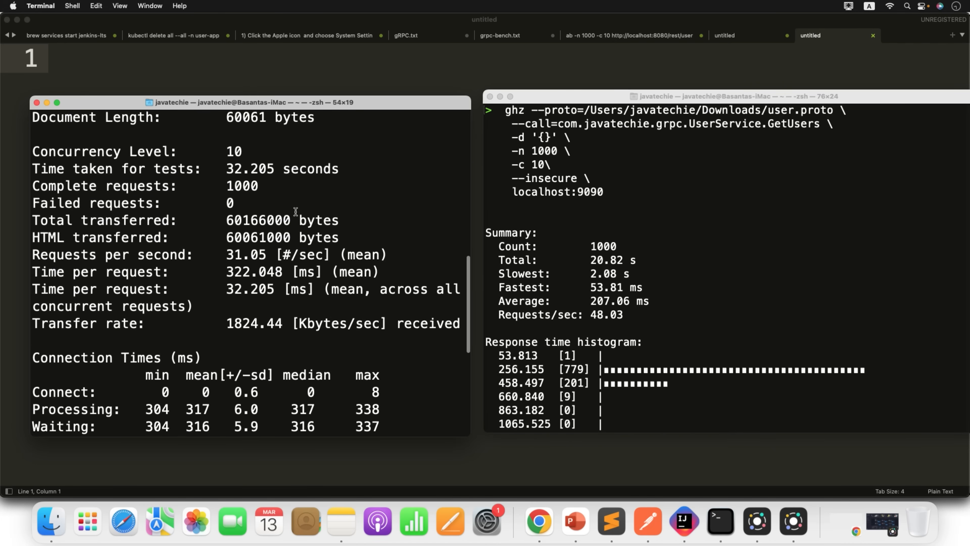
pyautogui.doubleClick(233, 151)
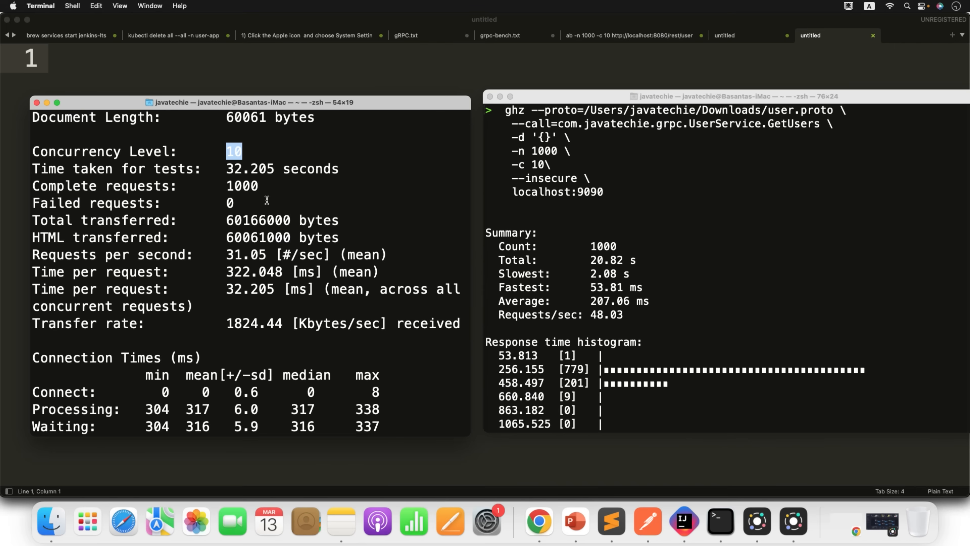
pyautogui.scroll(-3)
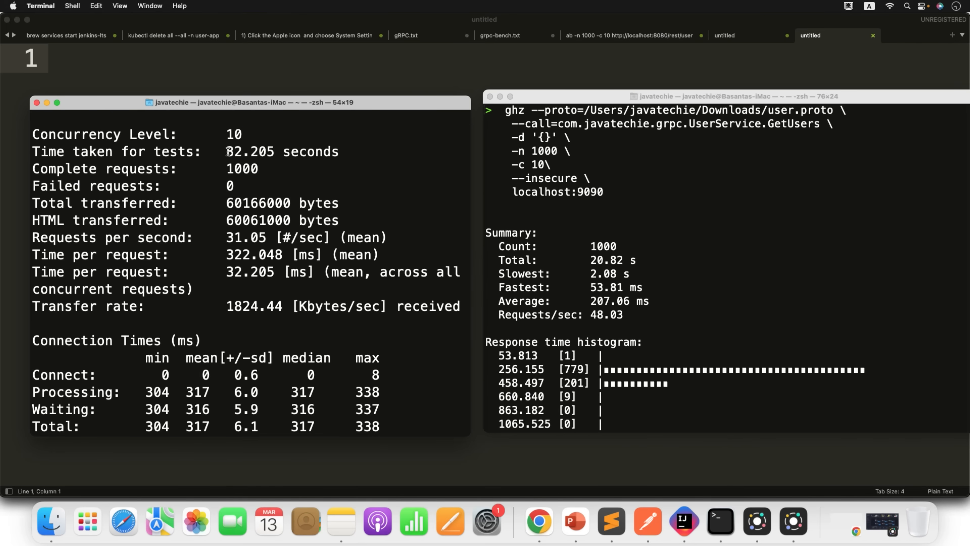
pyautogui.doubleClick(251, 151)
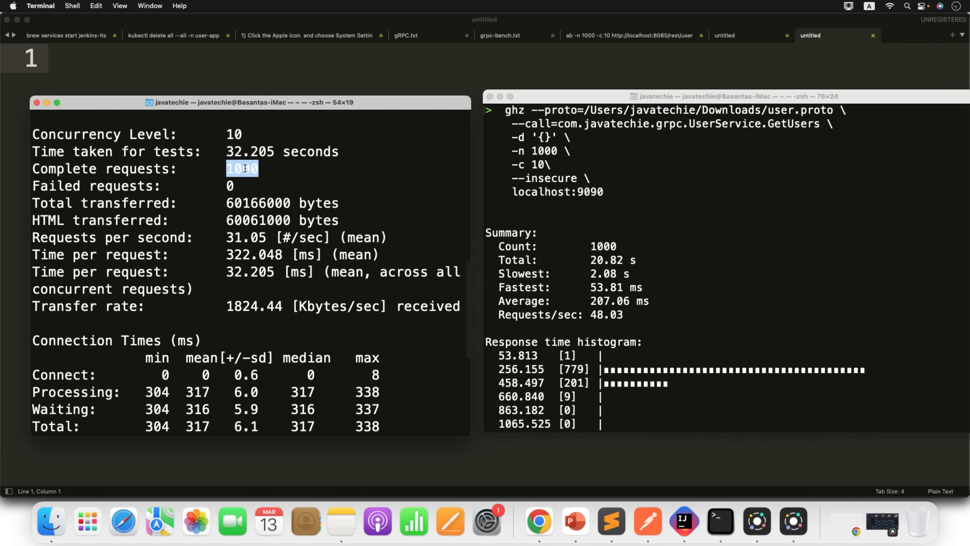
# Pick out REST's requests per second figure of 31.05
pyautogui.scroll(-3)
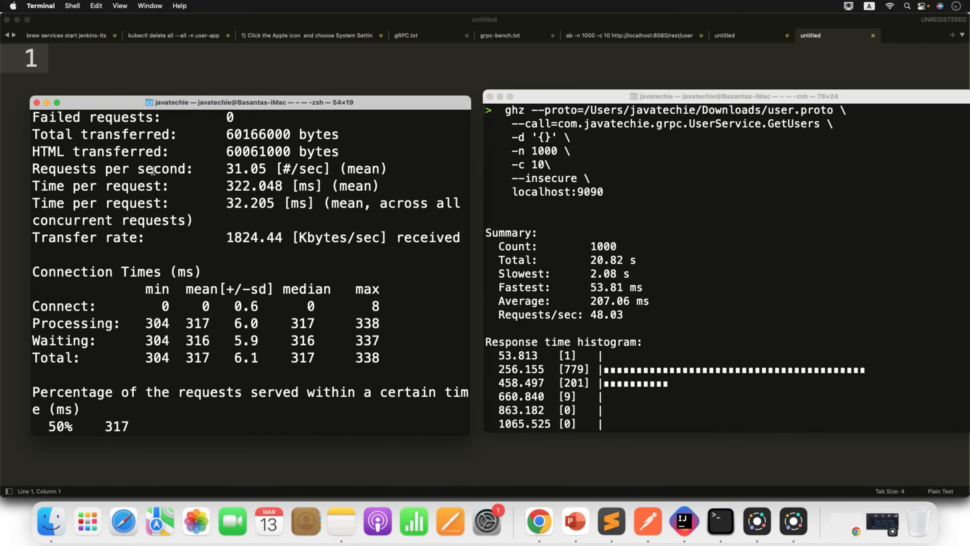
pyautogui.doubleClick(161, 169)
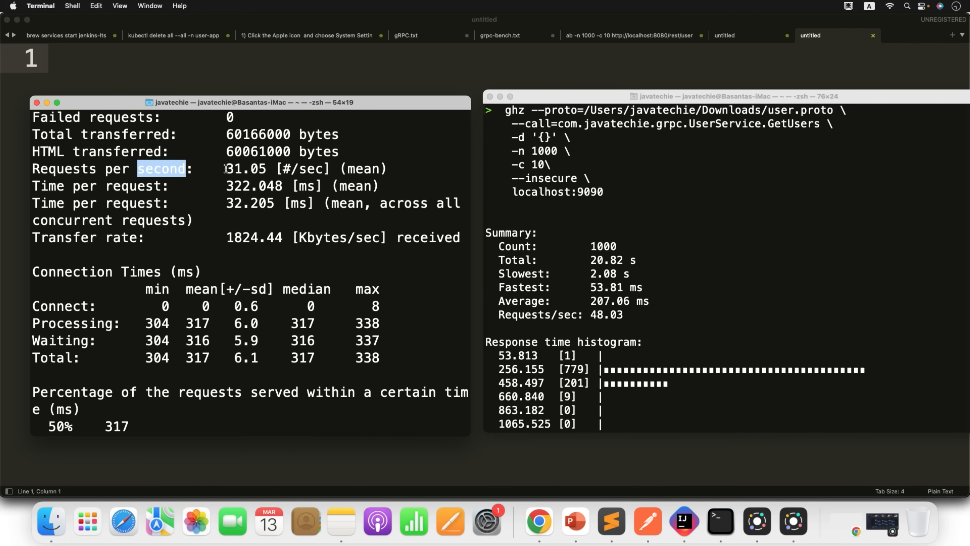
pyautogui.click(272, 168)
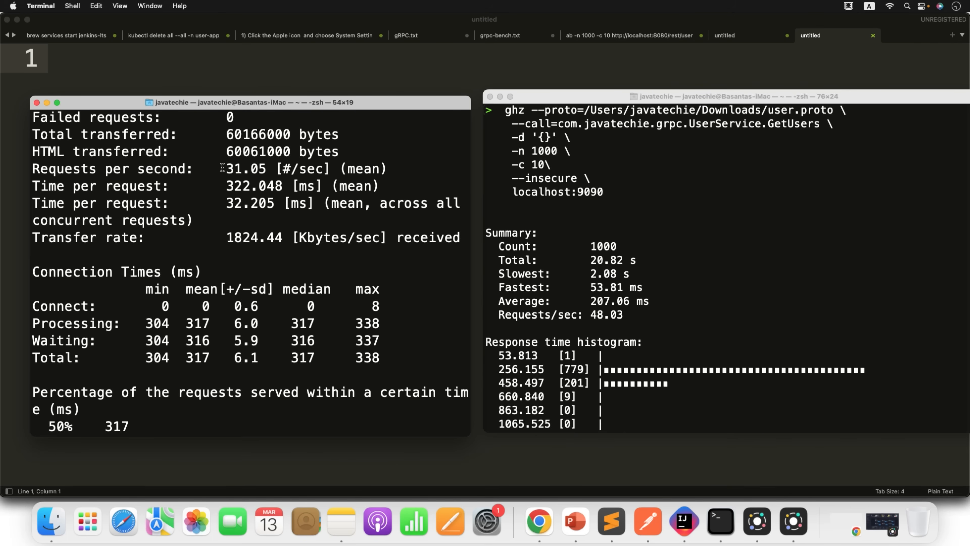
pyautogui.doubleClick(246, 168)
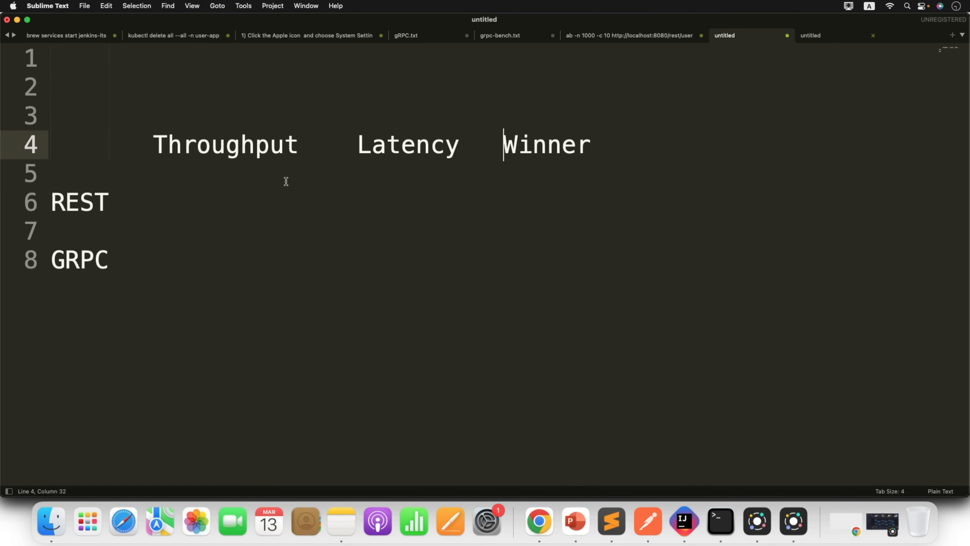
# Enter REST throughput 31.05 in the comparison table and return to the benchmark results
pyautogui.click(197, 201)
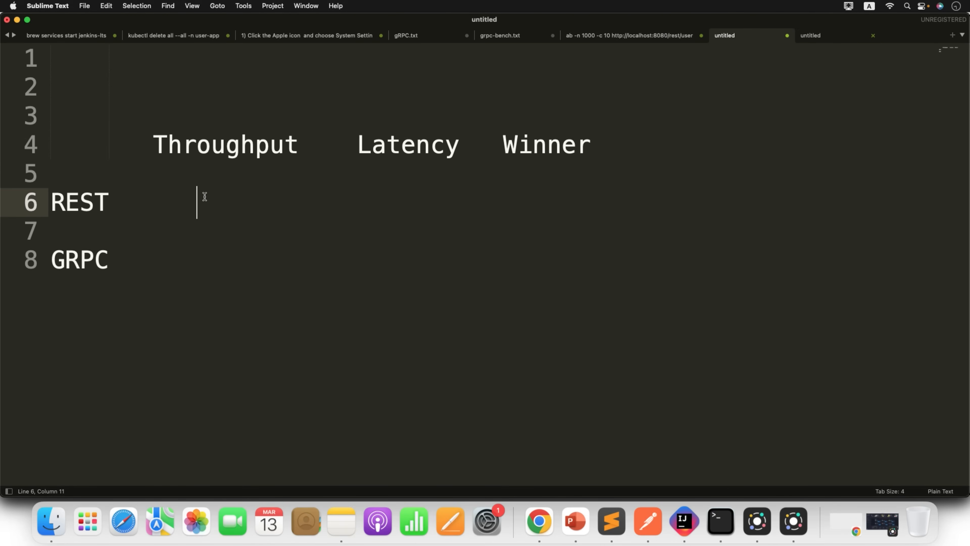
pyautogui.write('31.05')
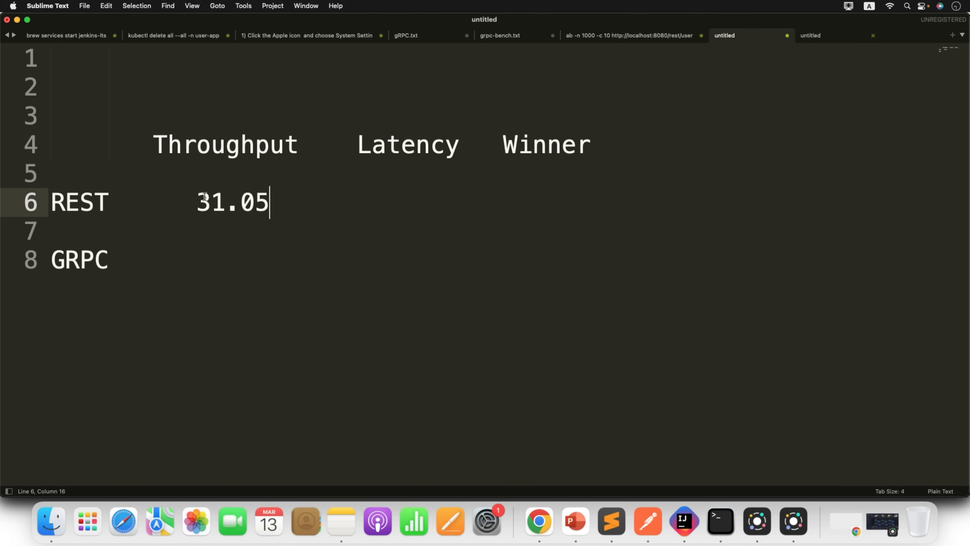
pyautogui.click(837, 36)
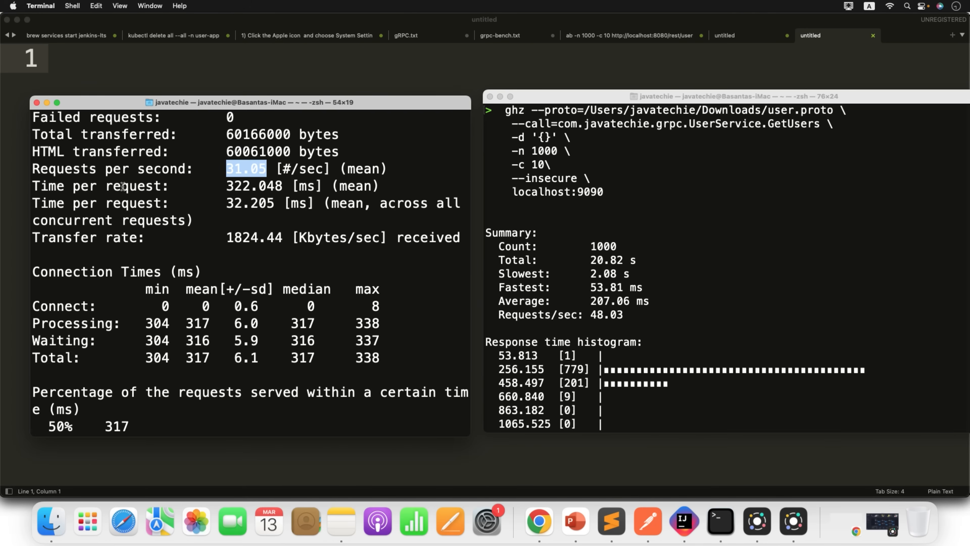
# Read REST's mean time per request and enter latency 322.048 in the table
pyautogui.doubleClick(80, 185)
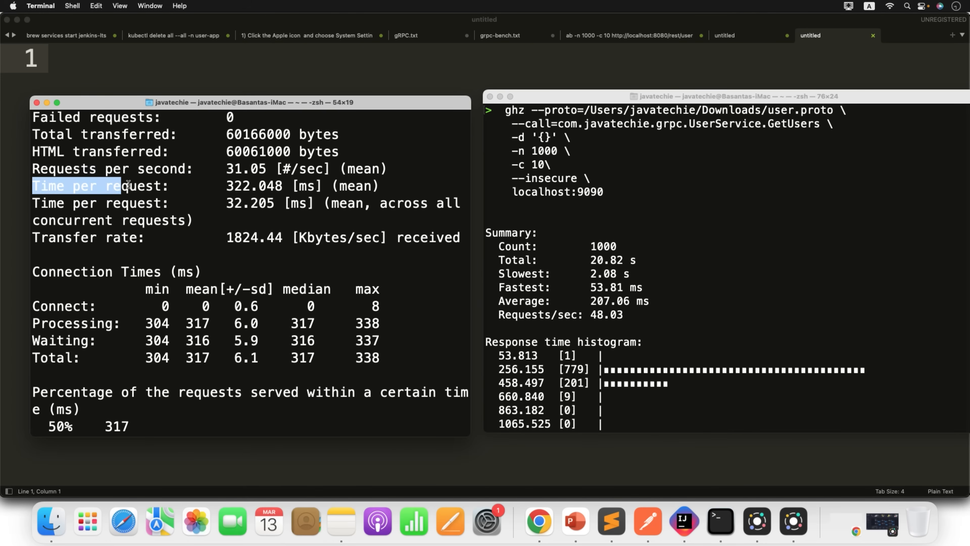
pyautogui.doubleClick(132, 185)
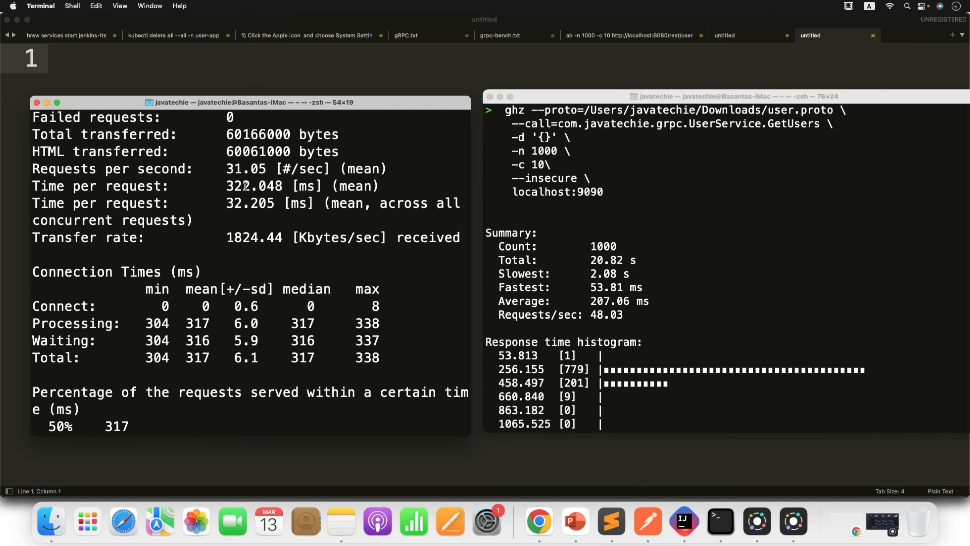
pyautogui.doubleClick(253, 186)
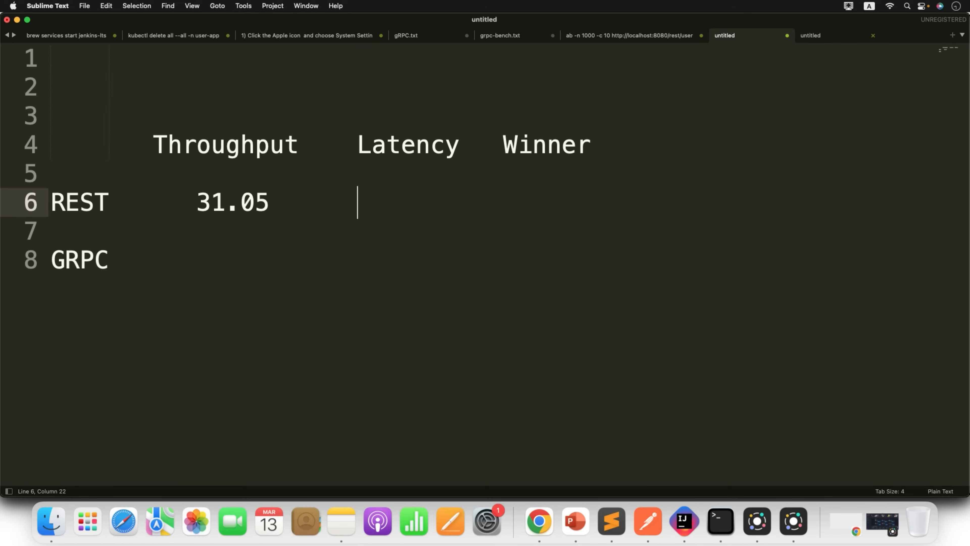
pyautogui.write('322.048')
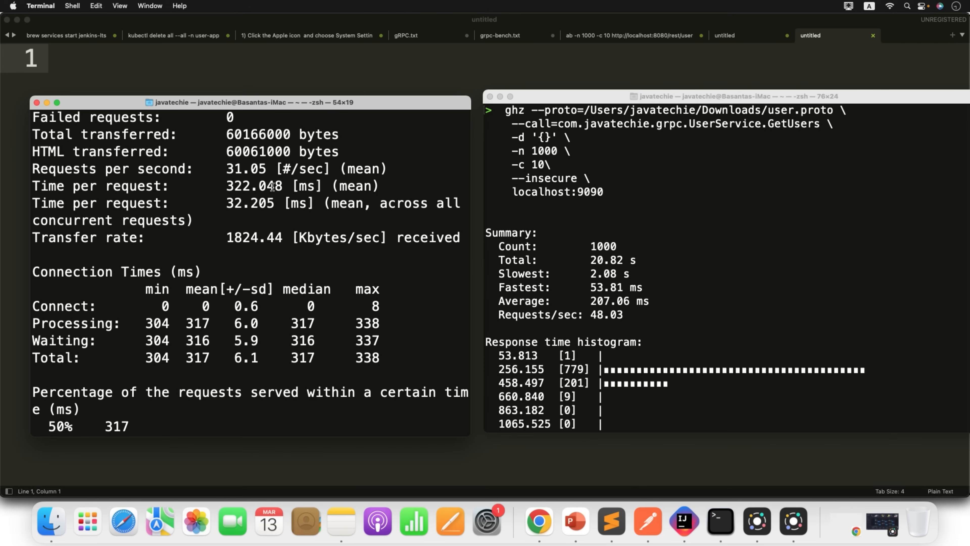
pyautogui.scroll(-3)
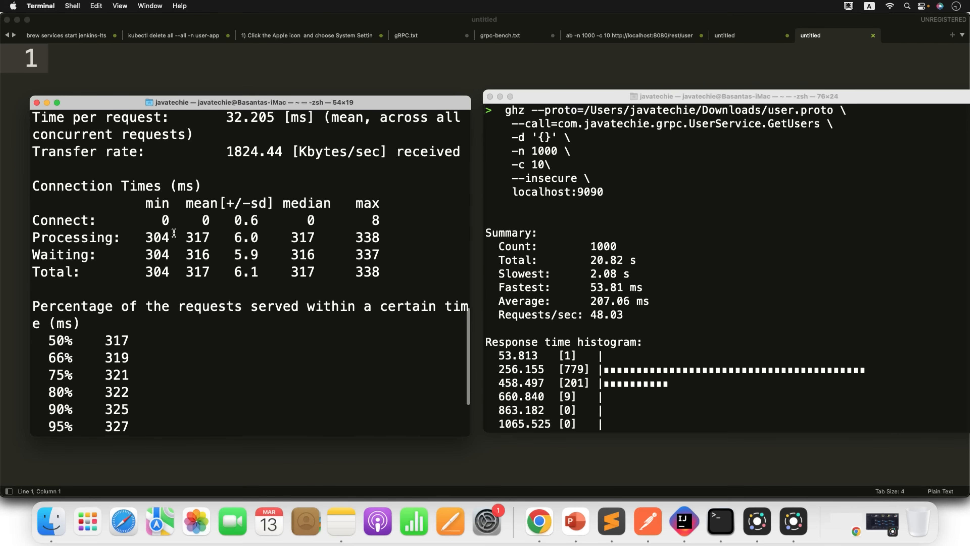
pyautogui.moveTo(234, 227)
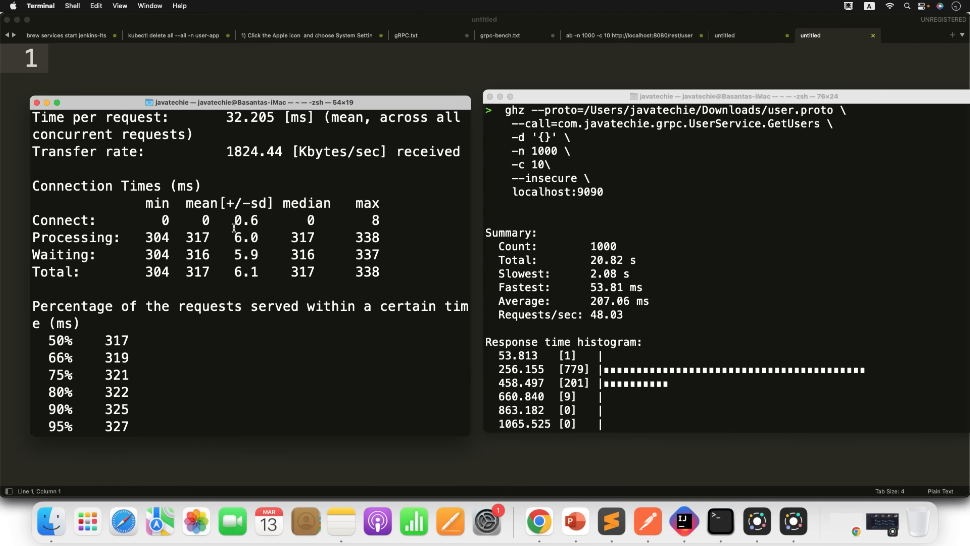
pyautogui.doubleClick(246, 220)
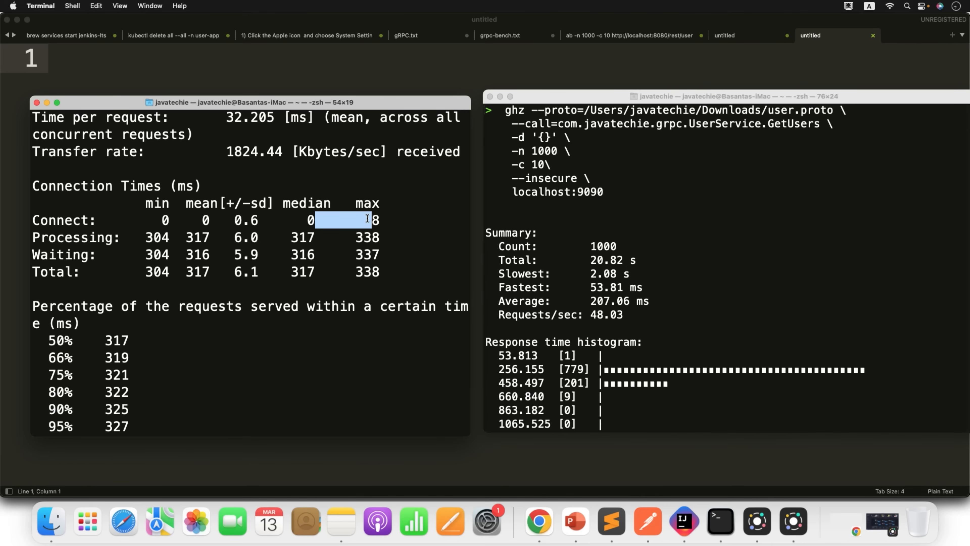
pyautogui.moveTo(116, 241)
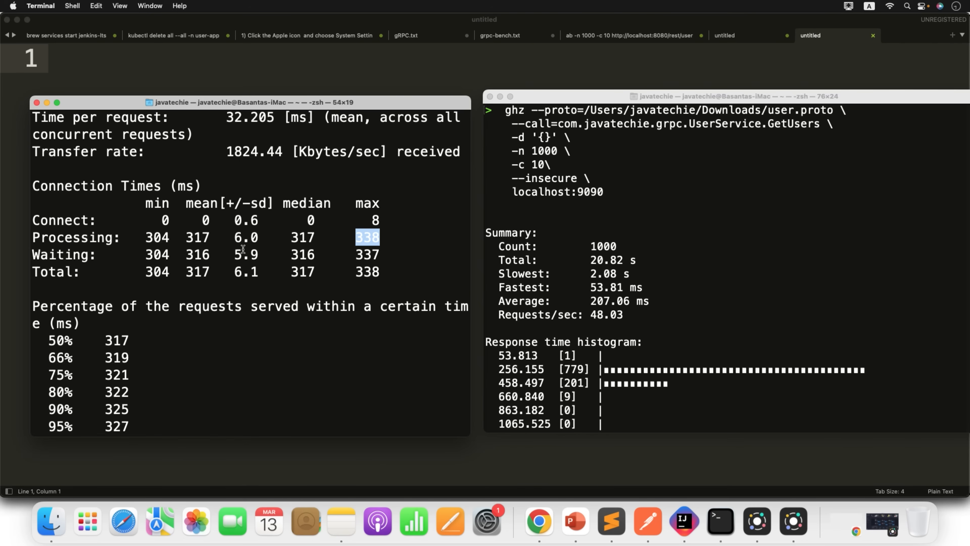
pyautogui.doubleClick(61, 254)
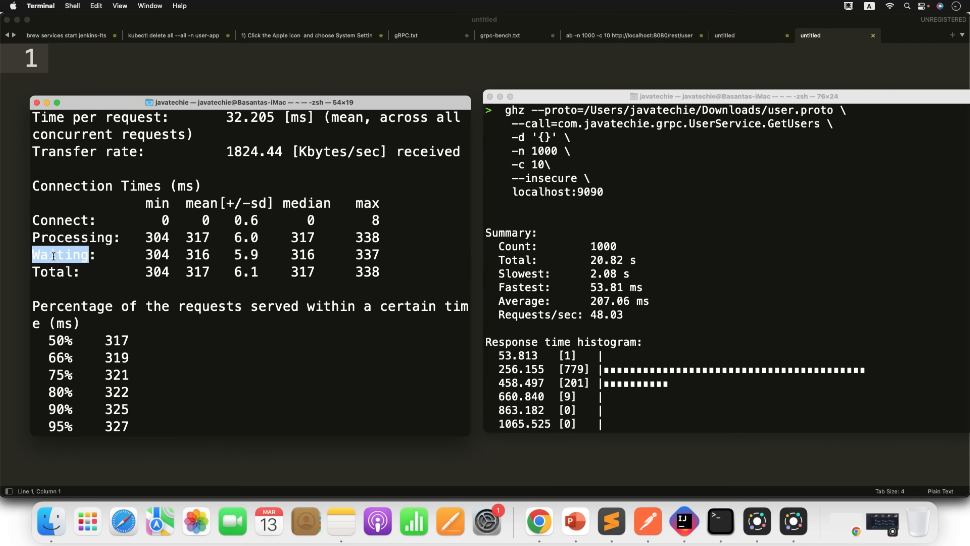
pyautogui.doubleClick(157, 254)
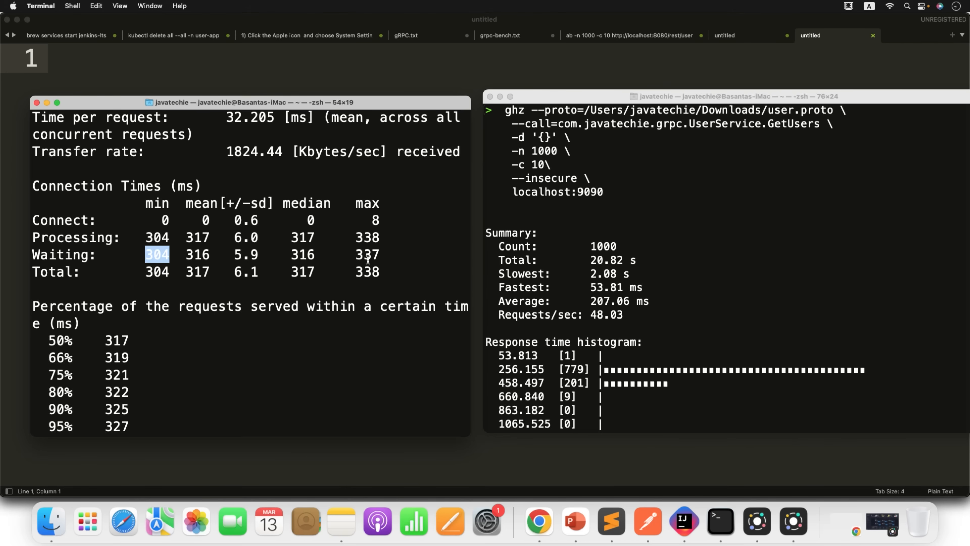
pyautogui.doubleClick(366, 254)
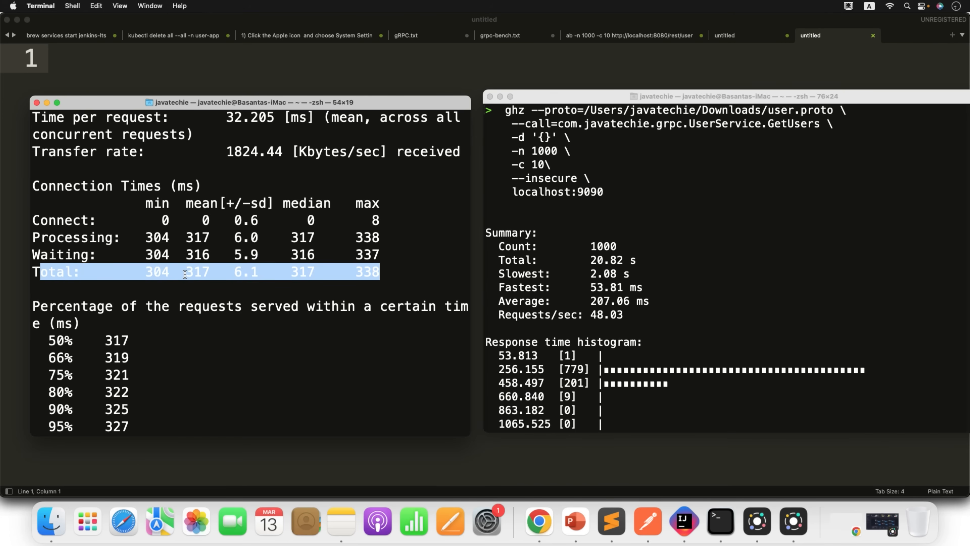
pyautogui.scroll(-3)
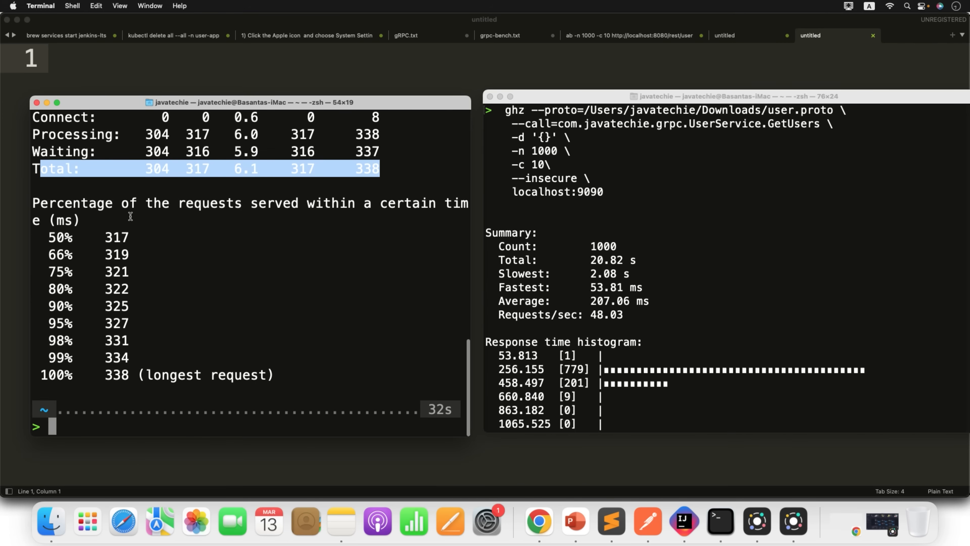
pyautogui.moveTo(424, 220)
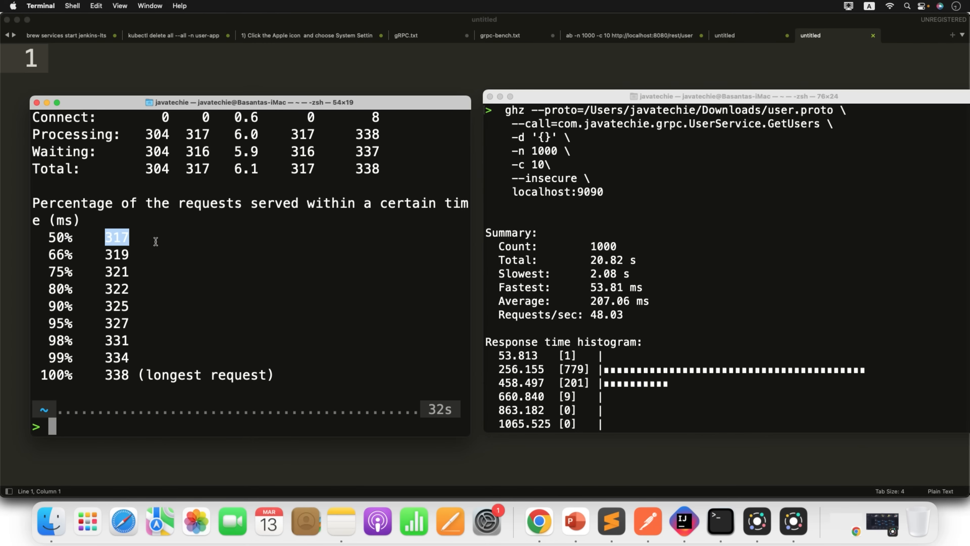
pyautogui.click(109, 254)
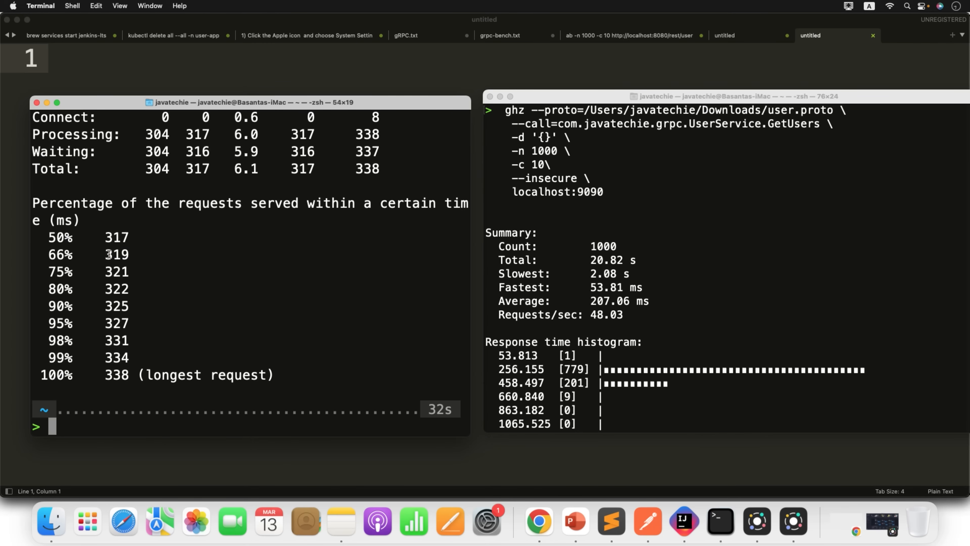
pyautogui.doubleClick(57, 358)
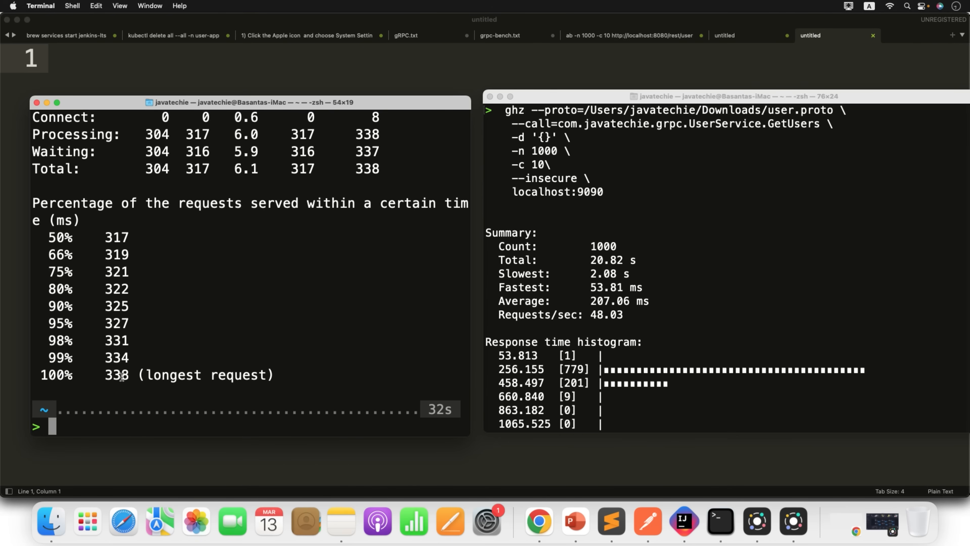
pyautogui.doubleClick(116, 374)
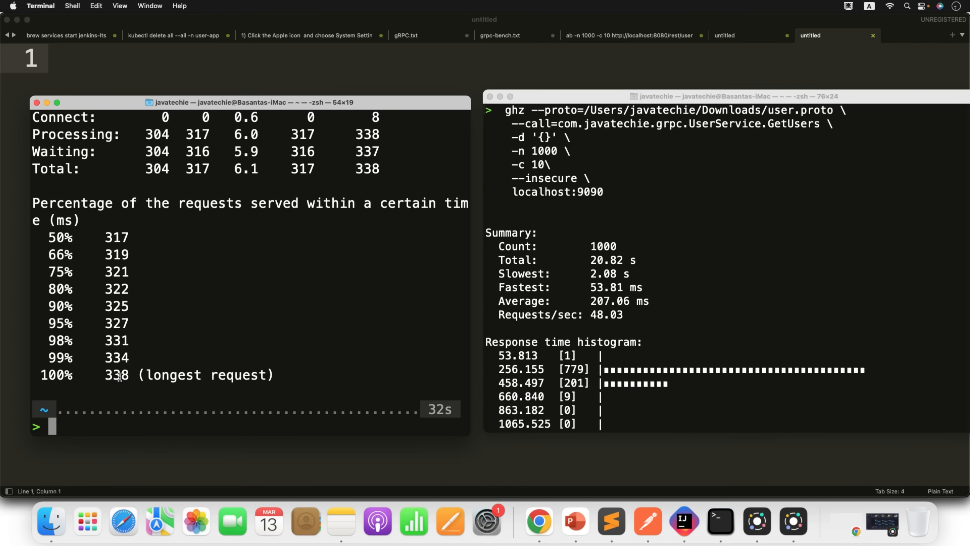
pyautogui.doubleClick(116, 375)
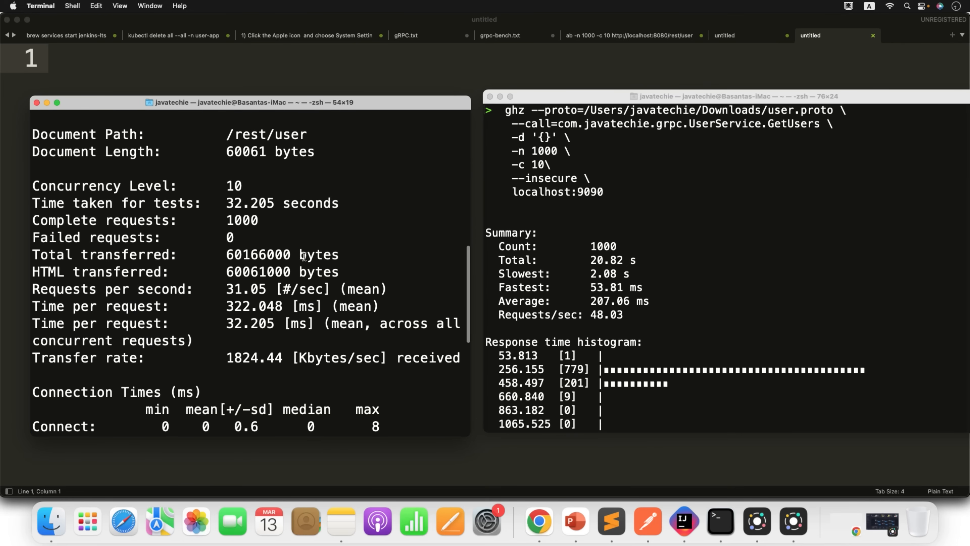
pyautogui.doubleClick(246, 289)
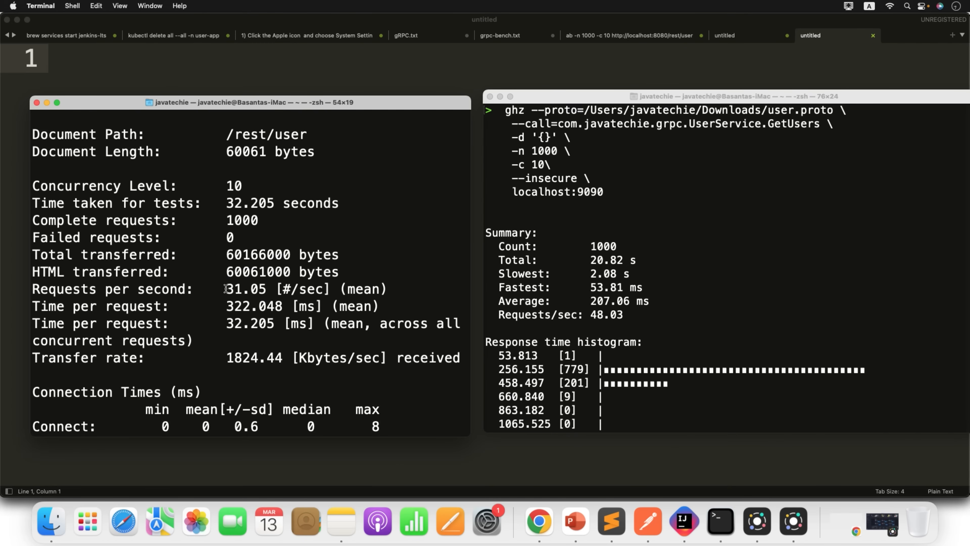
pyautogui.doubleClick(242, 288)
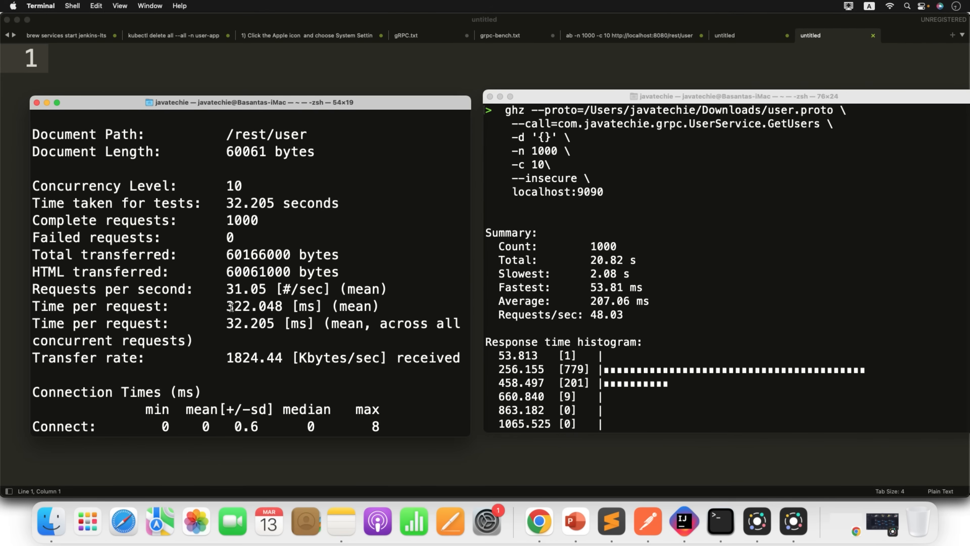
pyautogui.doubleClick(254, 305)
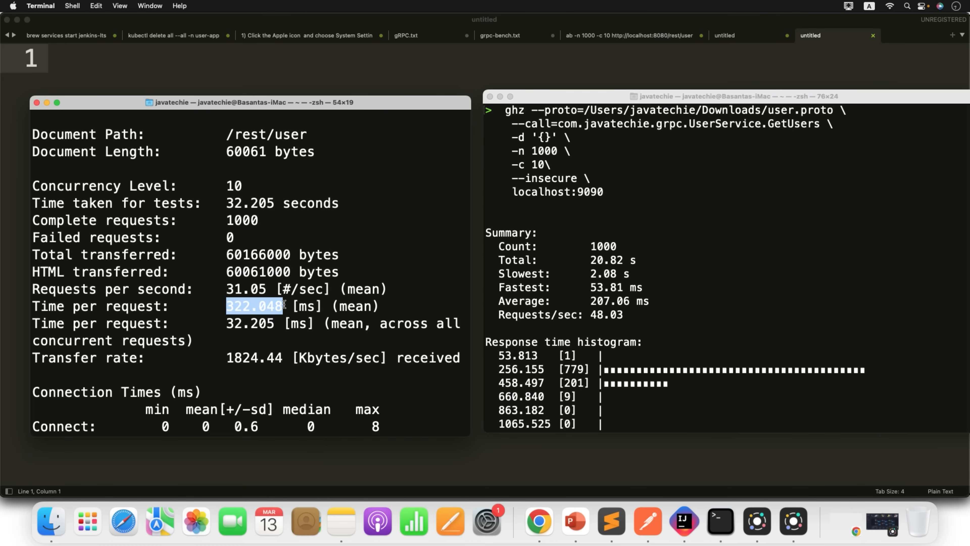
pyautogui.moveTo(615, 230)
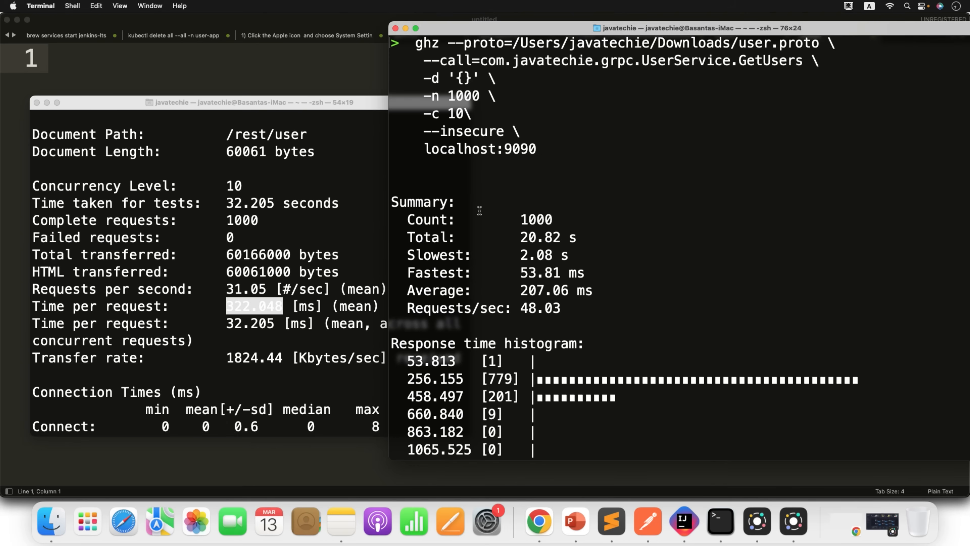
pyautogui.doubleClick(535, 219)
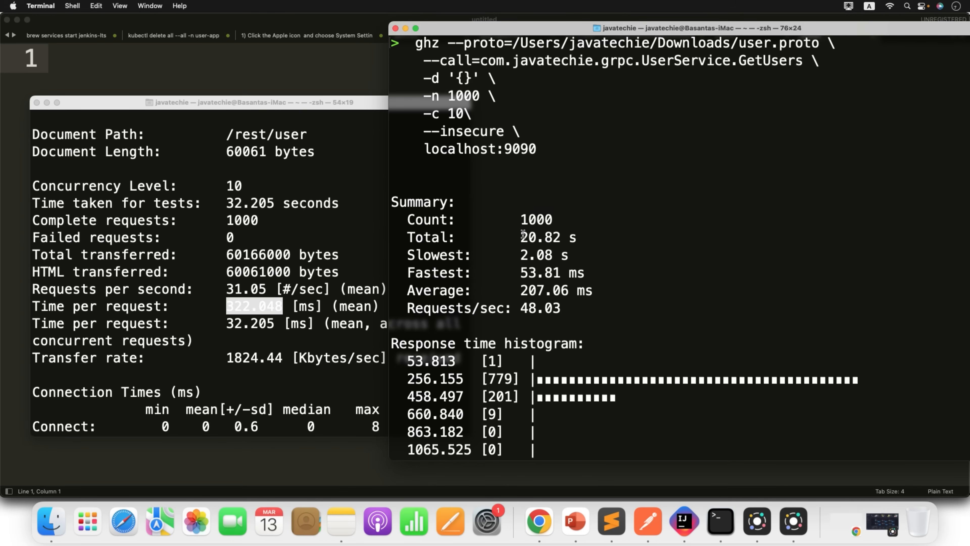
pyautogui.moveTo(543, 241)
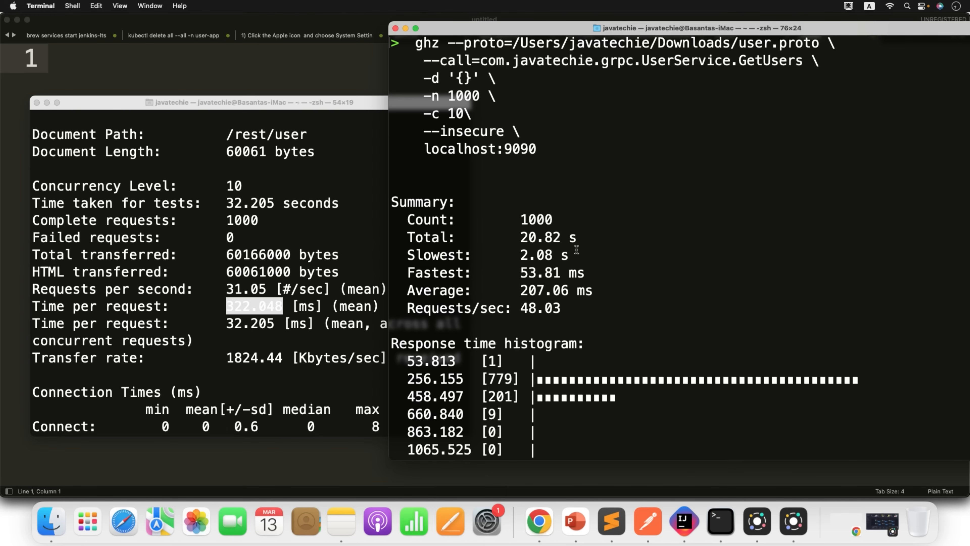
pyautogui.moveTo(269, 212)
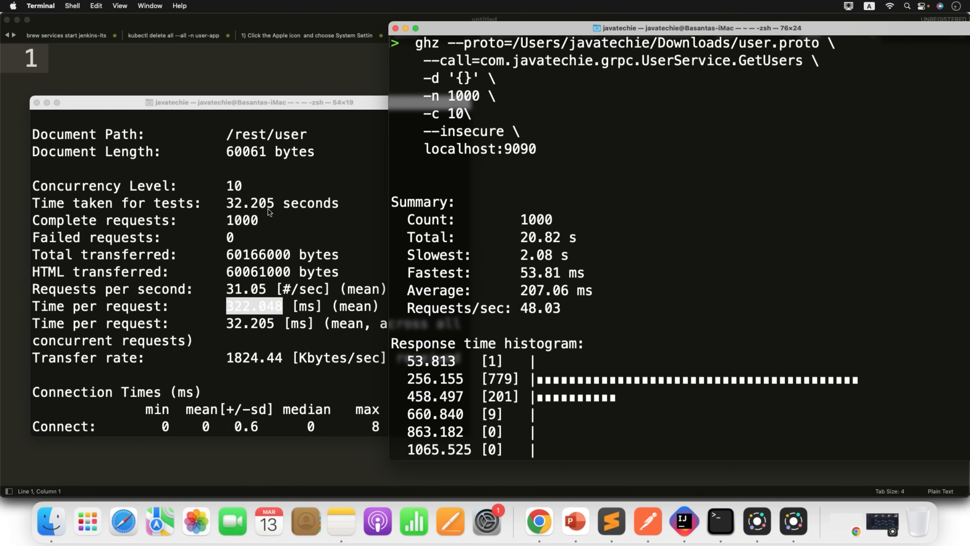
pyautogui.moveTo(504, 258)
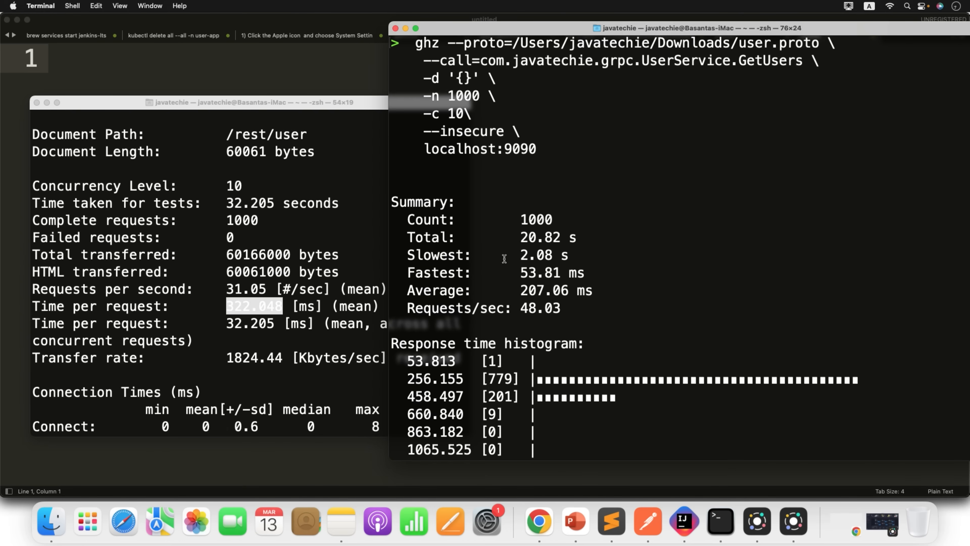
pyautogui.moveTo(529, 253)
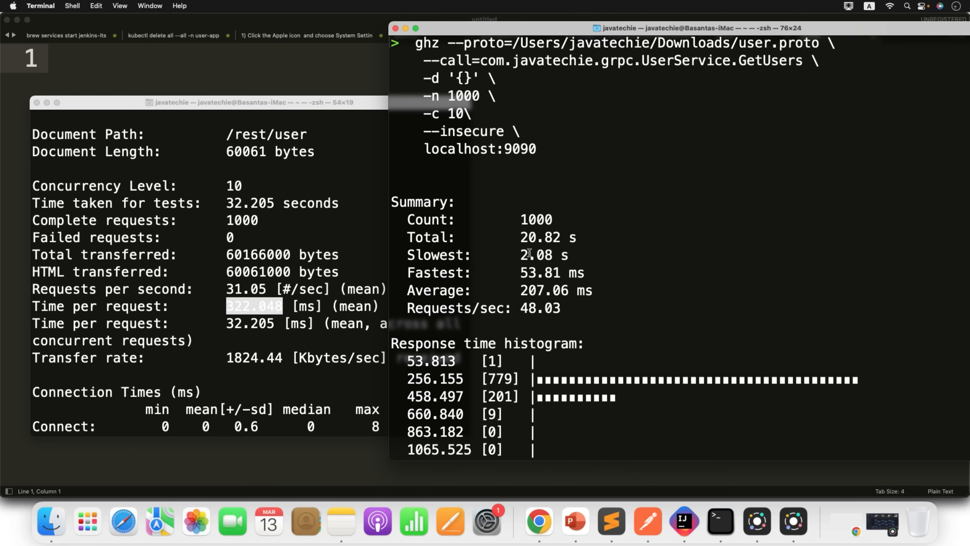
pyautogui.moveTo(566, 257)
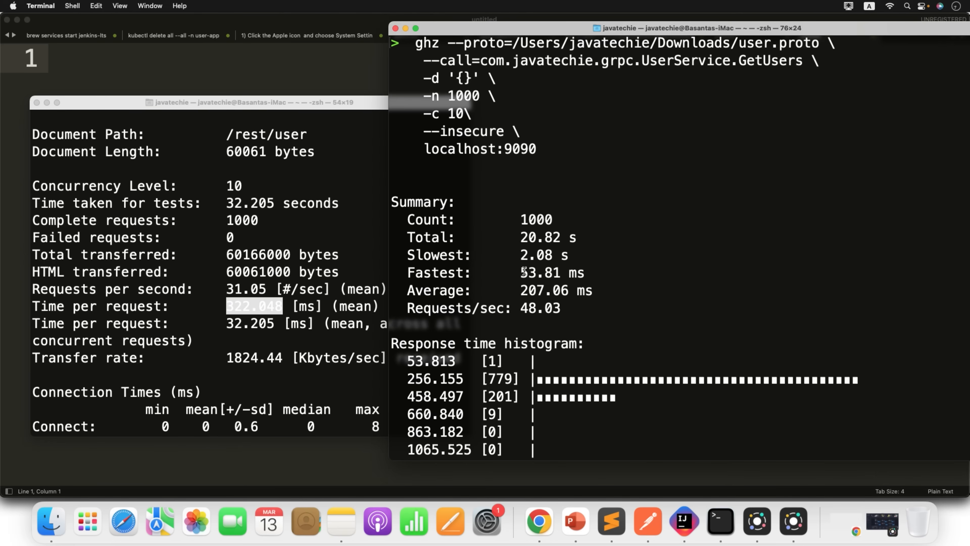
pyautogui.doubleClick(537, 272)
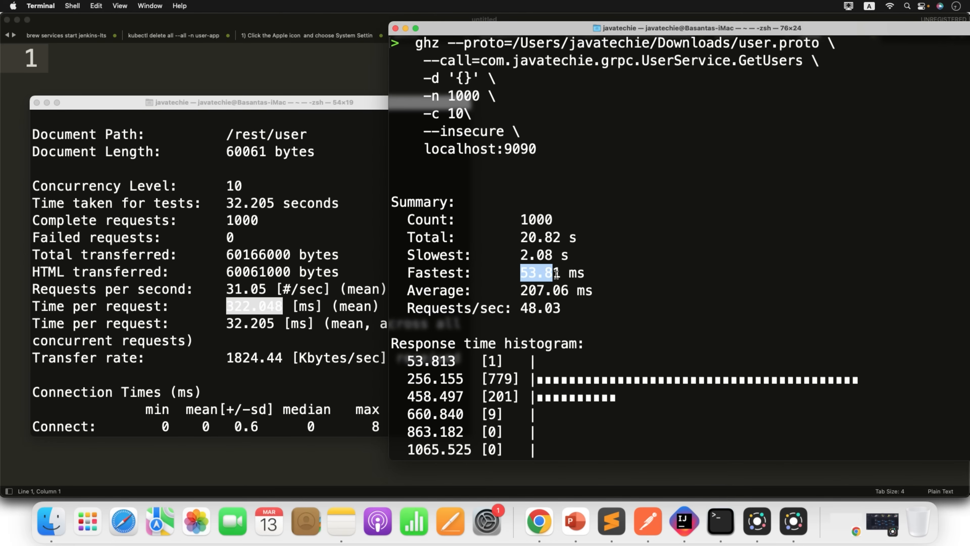
pyautogui.scroll(-3)
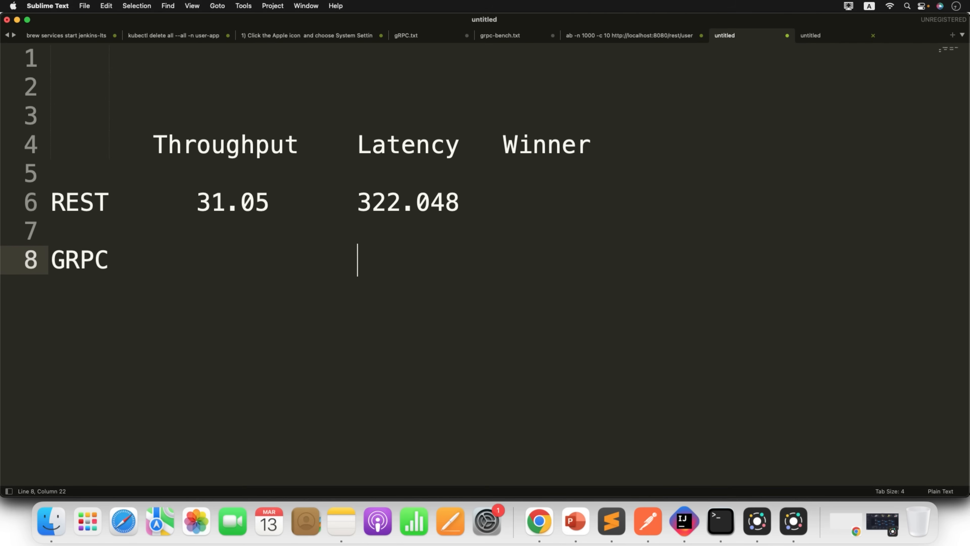
# Enter gRPC latency 207.06 in the table and pick out its throughput of 48.03
pyautogui.write('207.06 m')
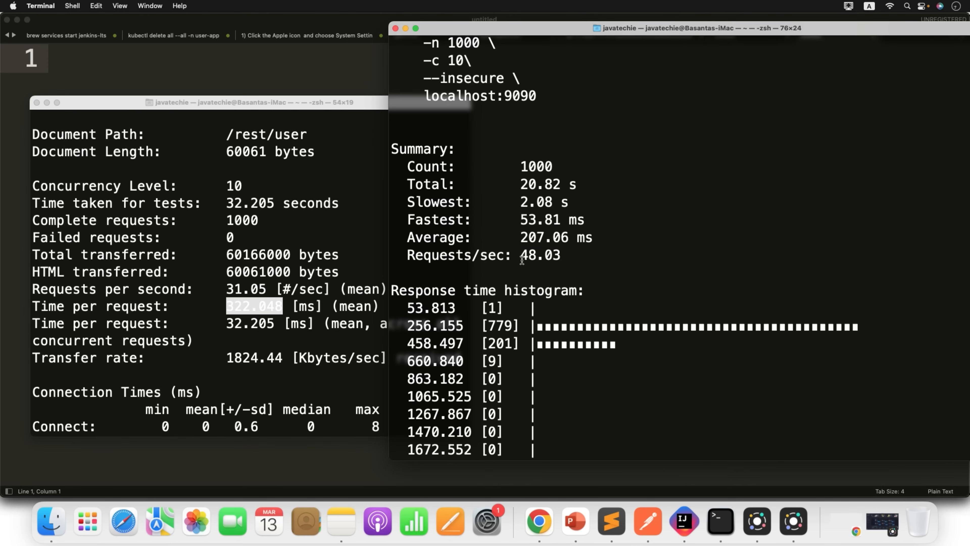
pyautogui.doubleClick(539, 254)
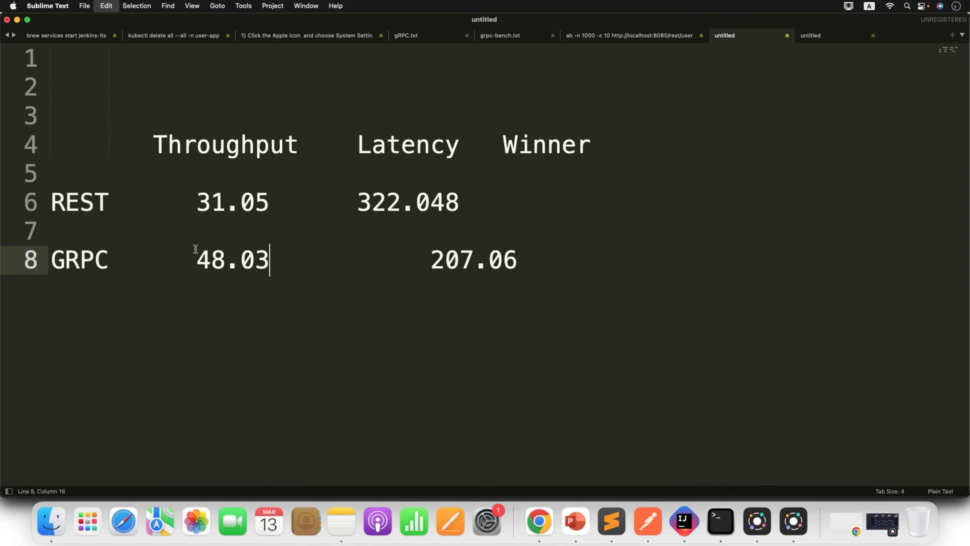
pyautogui.click(719, 520)
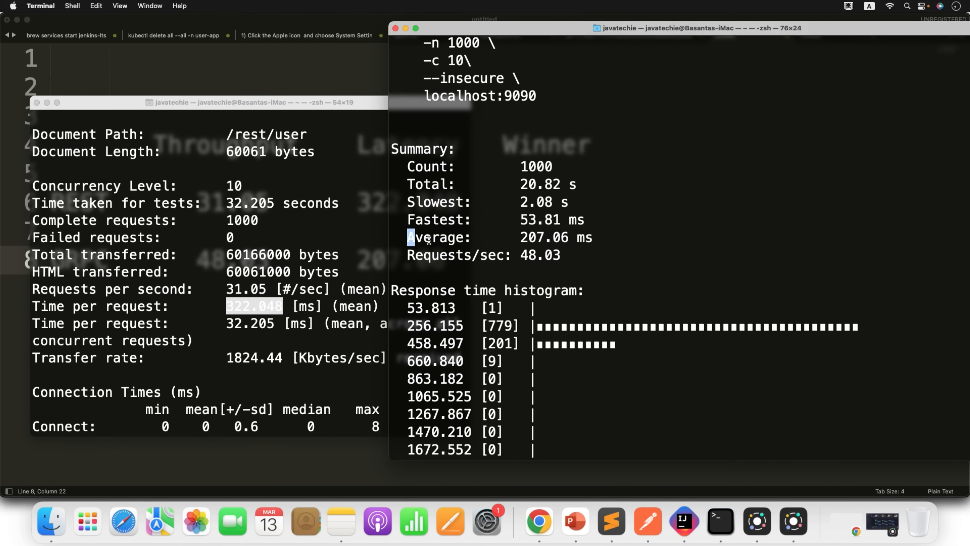
pyautogui.moveTo(408, 237); pyautogui.dragTo(560, 254)
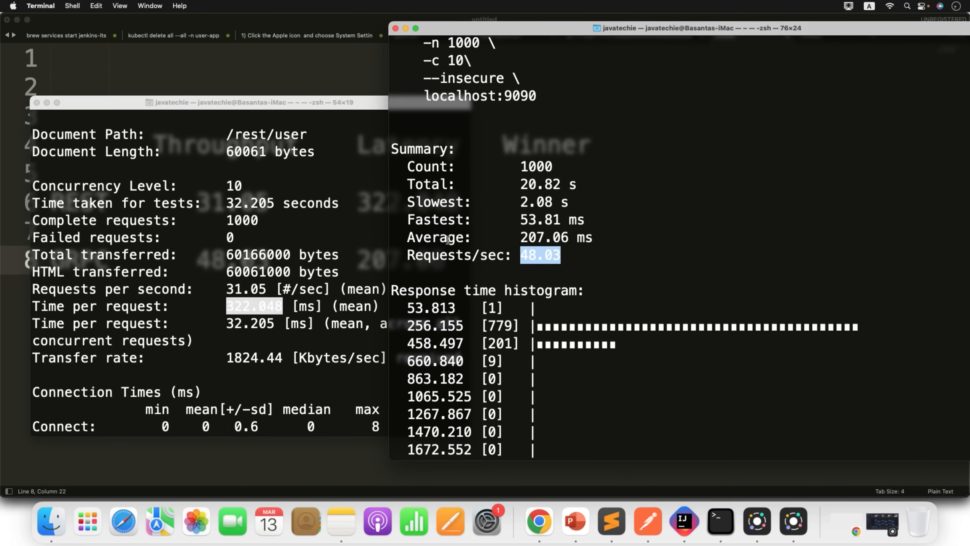
pyautogui.moveTo(334, 243)
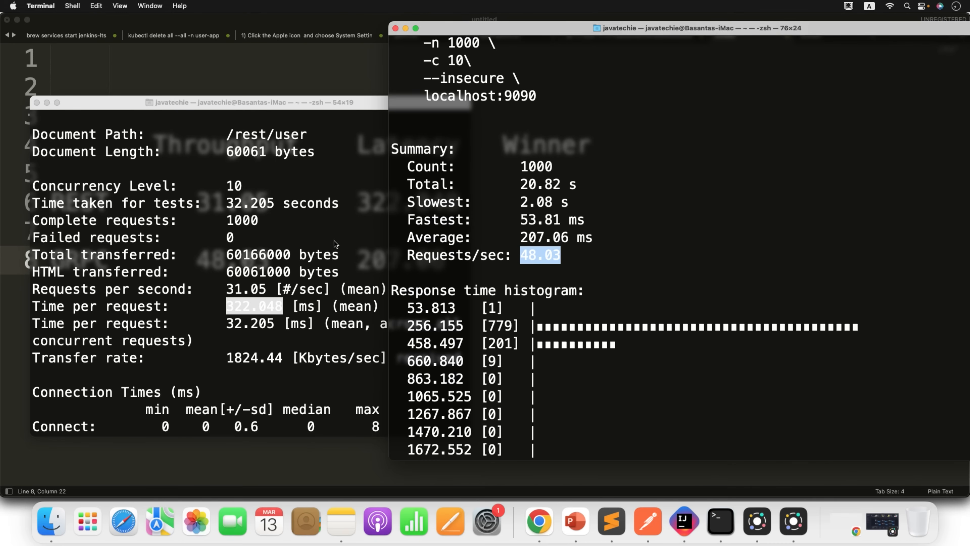
pyautogui.scroll(-3)
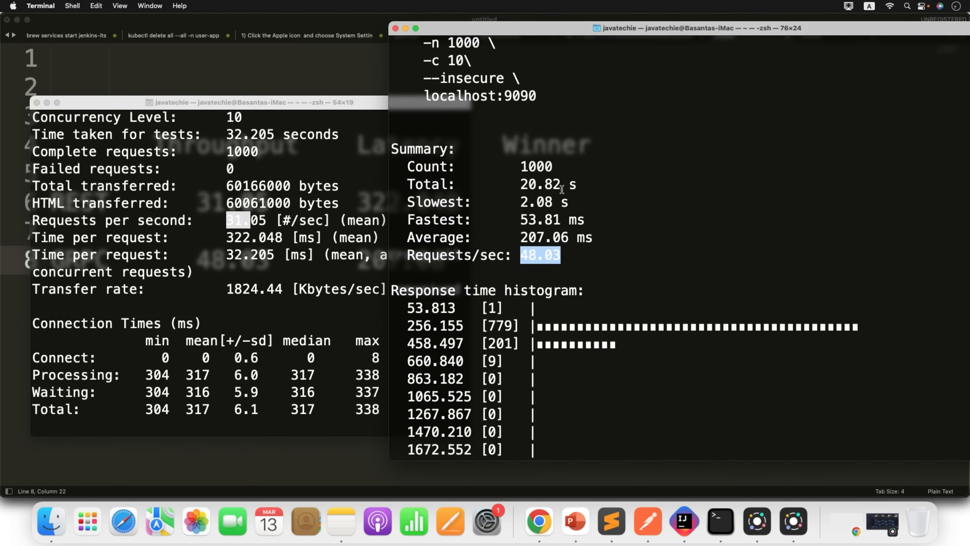
pyautogui.scroll(-3)
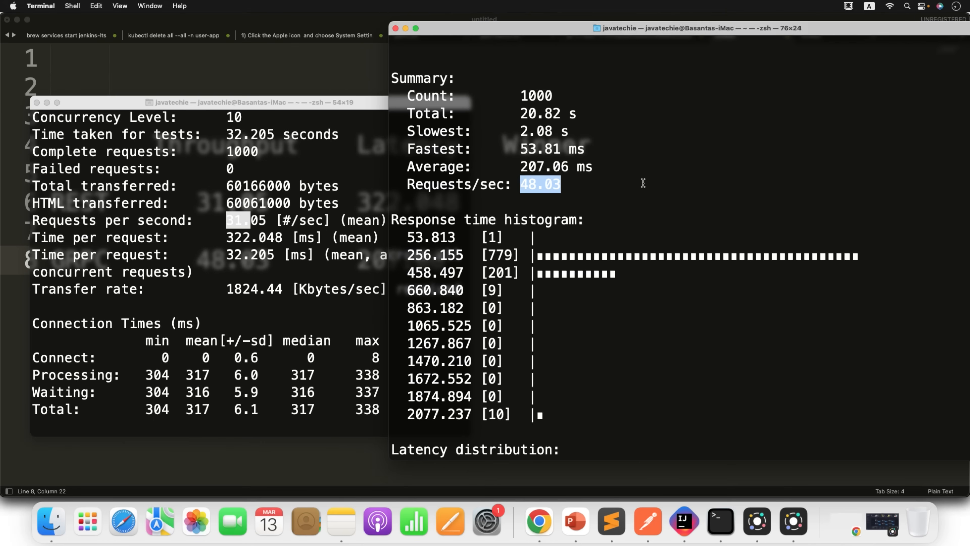
pyautogui.scroll(-3)
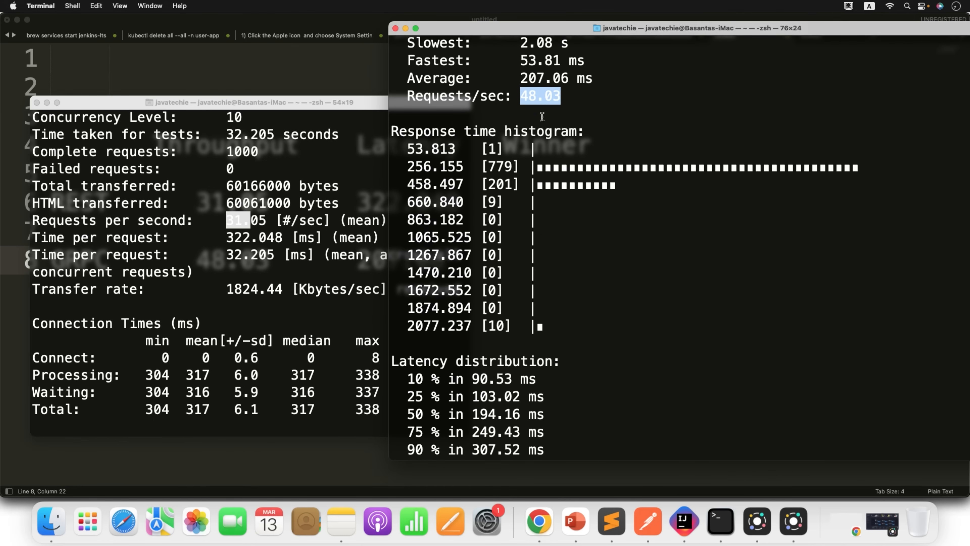
pyautogui.moveTo(475, 176)
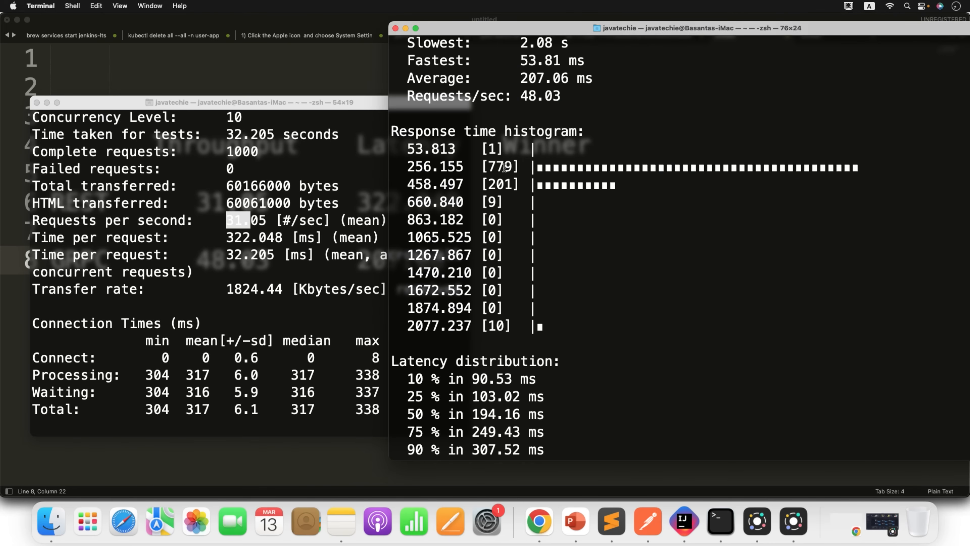
pyautogui.doubleClick(497, 165)
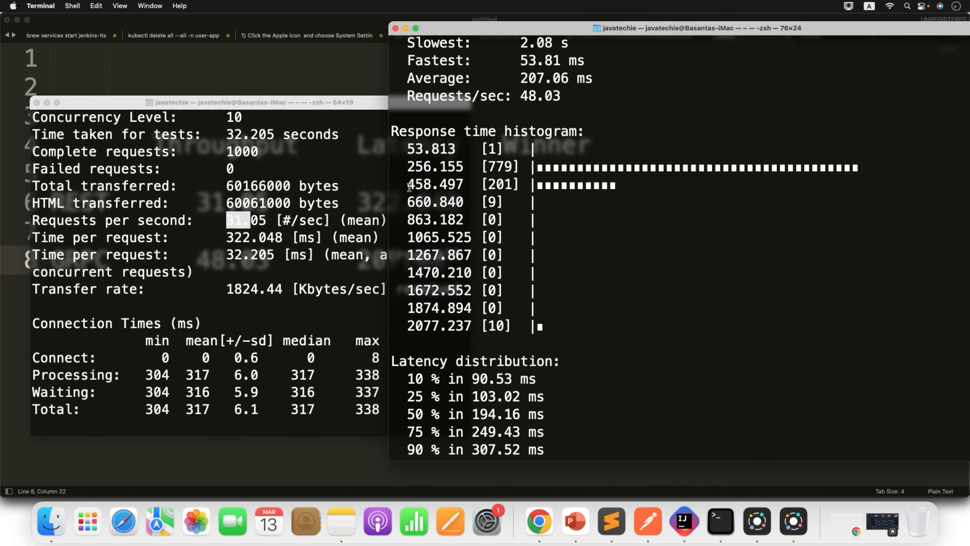
pyautogui.doubleClick(435, 184)
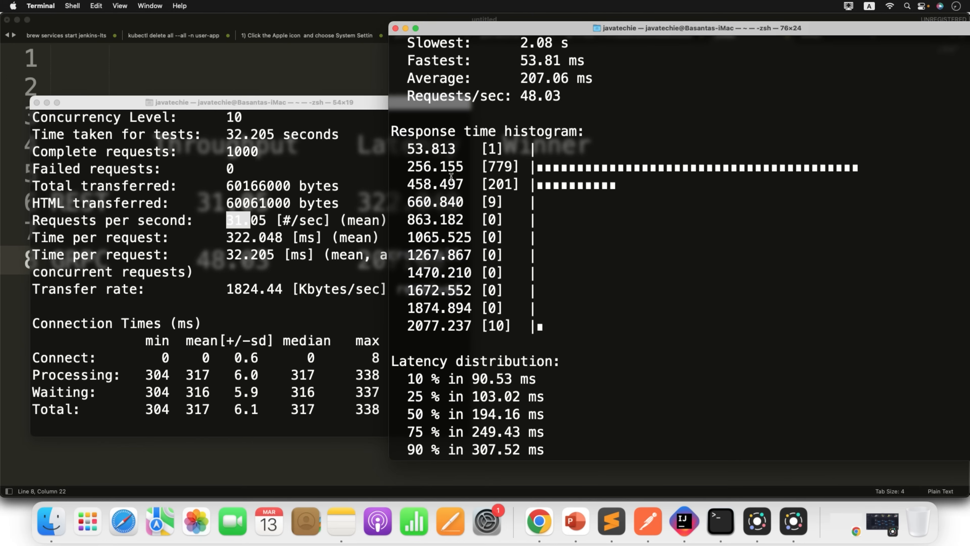
pyautogui.moveTo(433, 167); pyautogui.dragTo(470, 184)
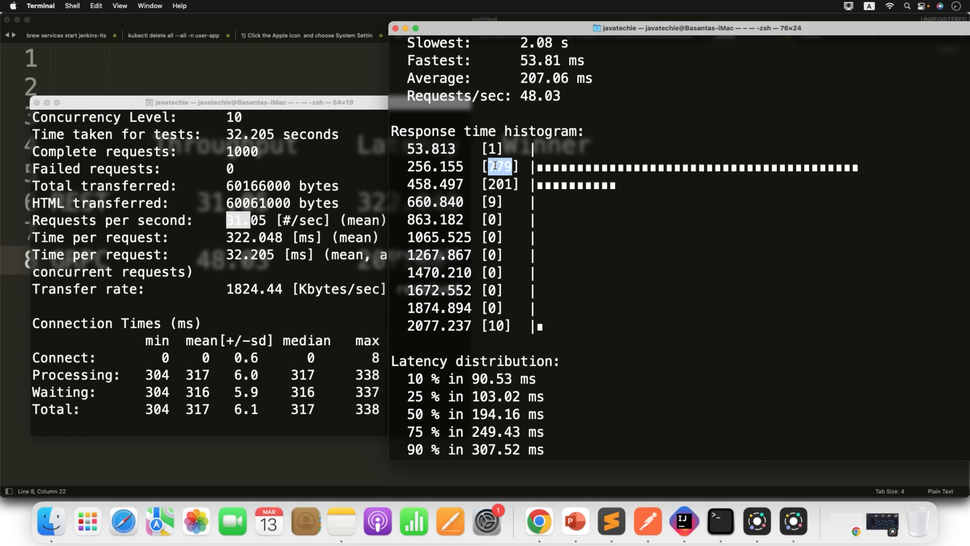
pyautogui.moveTo(523, 281)
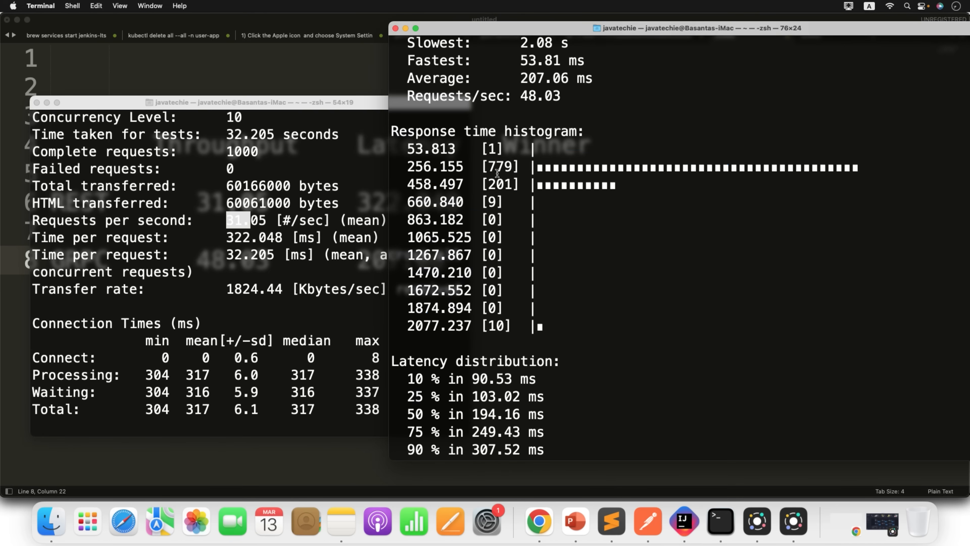
pyautogui.doubleClick(499, 166)
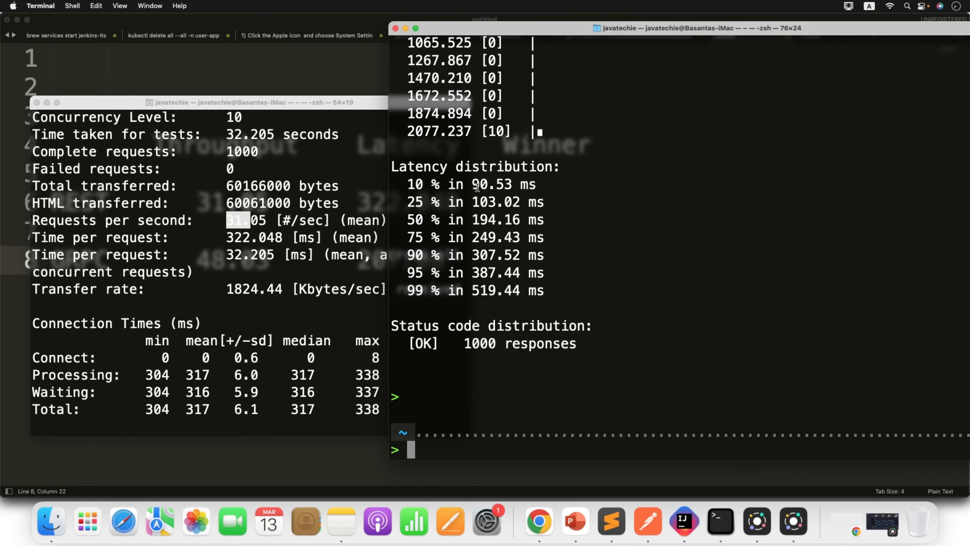
pyautogui.doubleClick(413, 185)
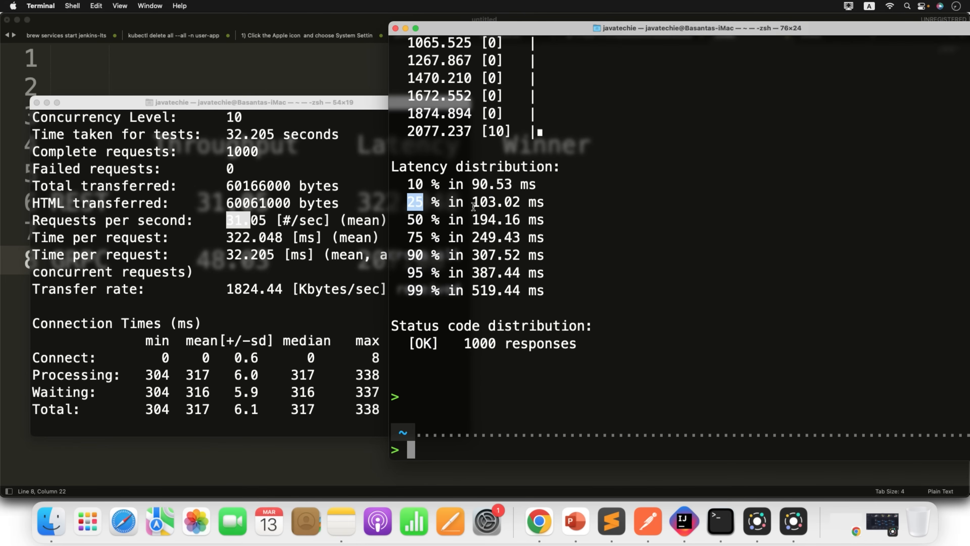
pyautogui.doubleClick(414, 290)
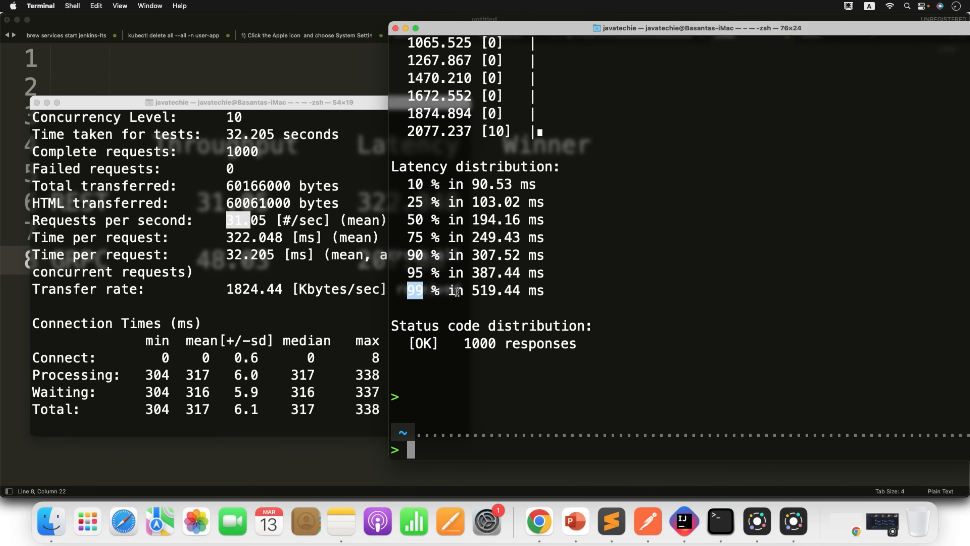
pyautogui.doubleClick(507, 290)
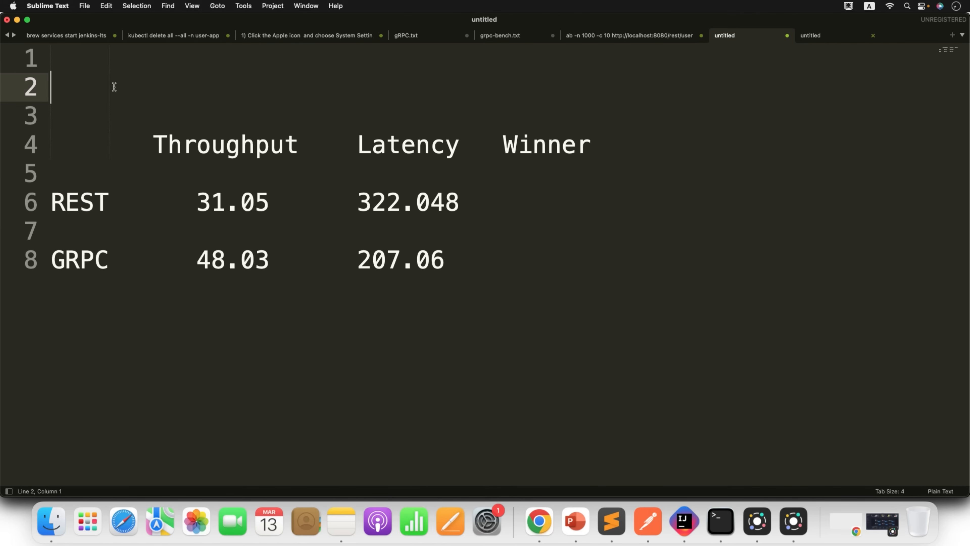
# Add header lines 'Request count : 1000' and 'concurrency : 10' above the table
pyautogui.write('Requ')
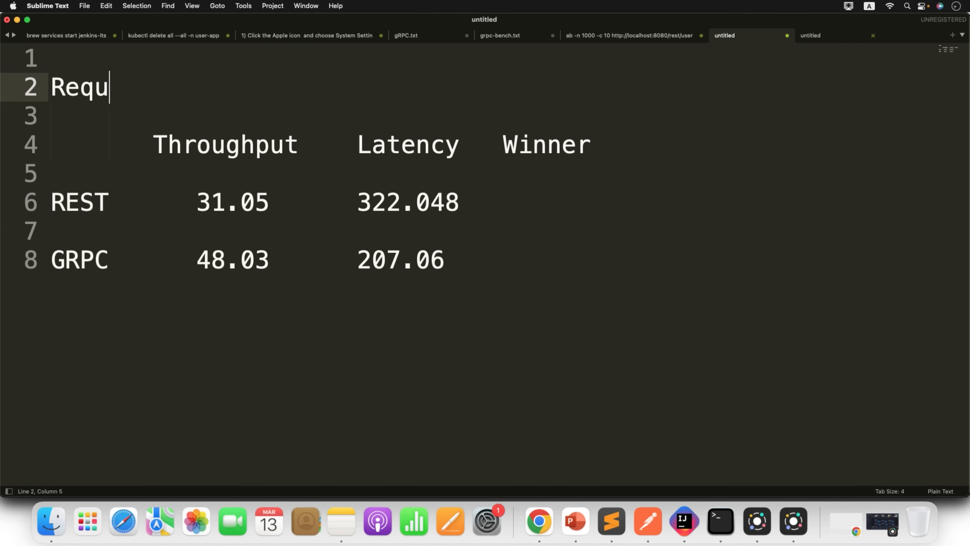
pyautogui.write('est count : 1000')
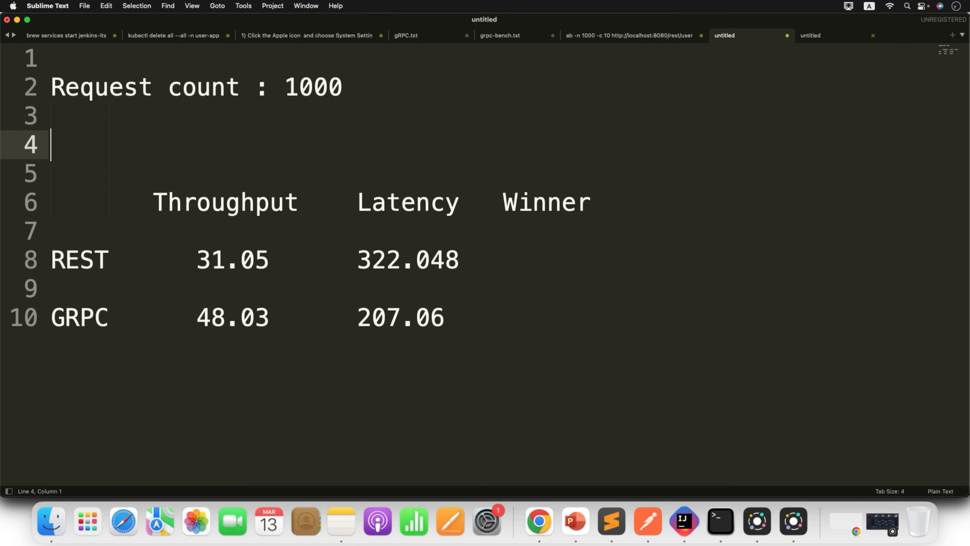
pyautogui.write('concurrency')
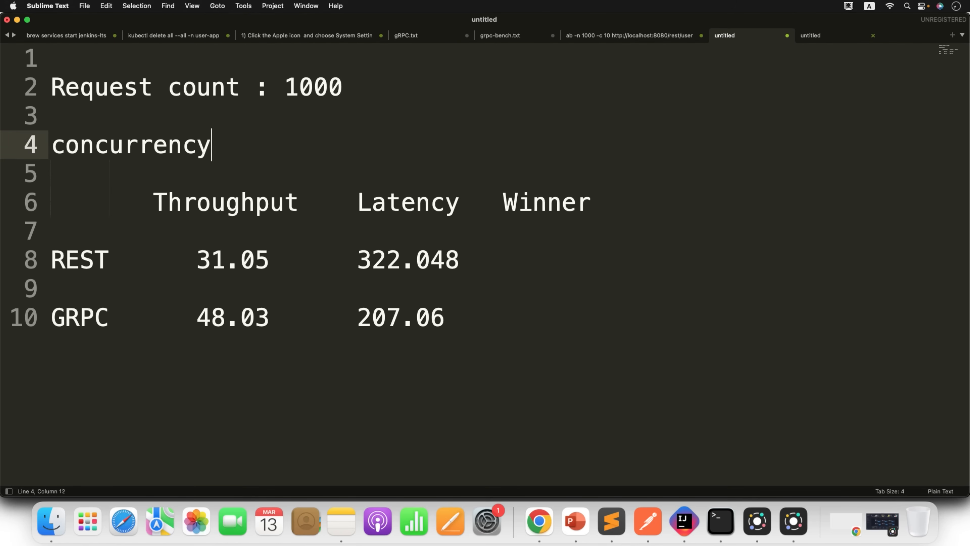
pyautogui.write(': 10')
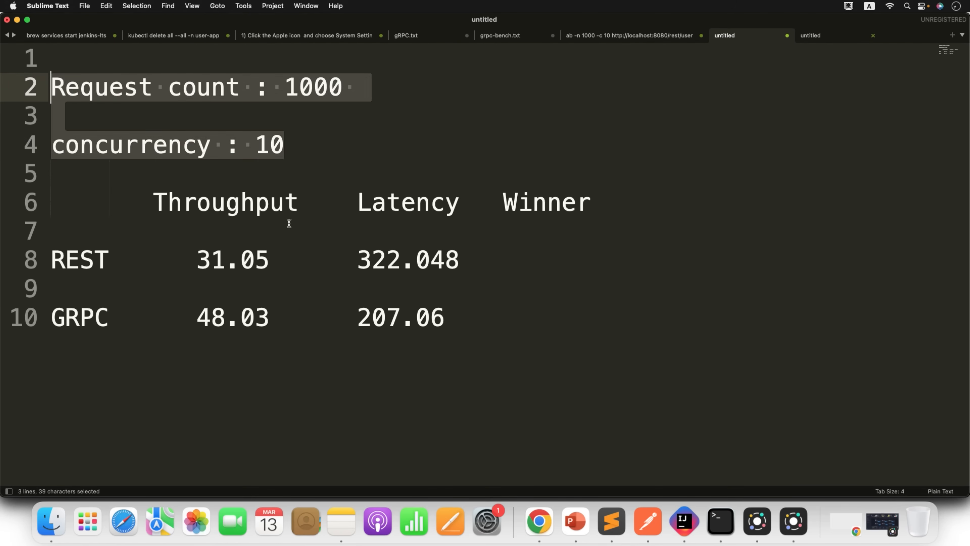
# Review REST throughput 31.05, GRPC throughput 48 and latency 207, then position at REST's Winner cell
pyautogui.click(210, 259)
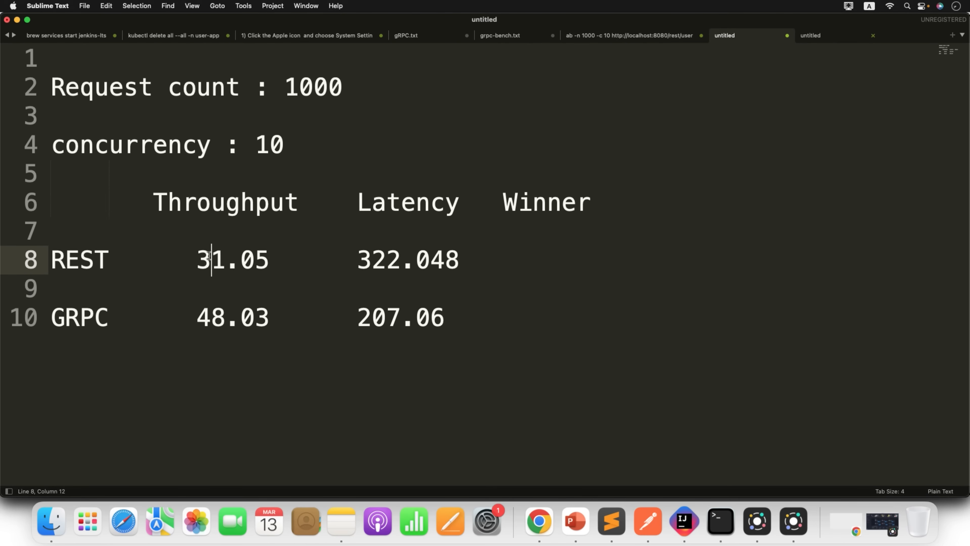
pyautogui.doubleClick(210, 317)
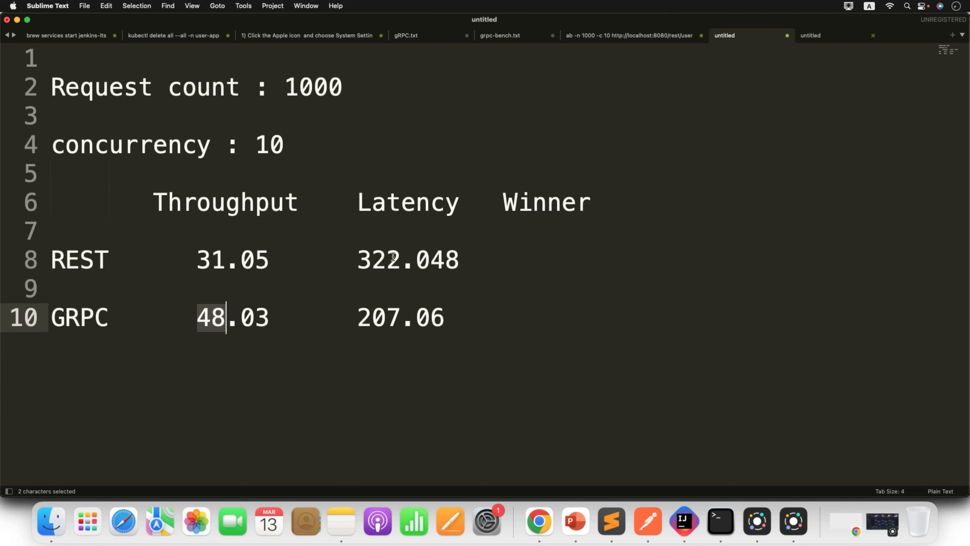
pyautogui.doubleClick(378, 260)
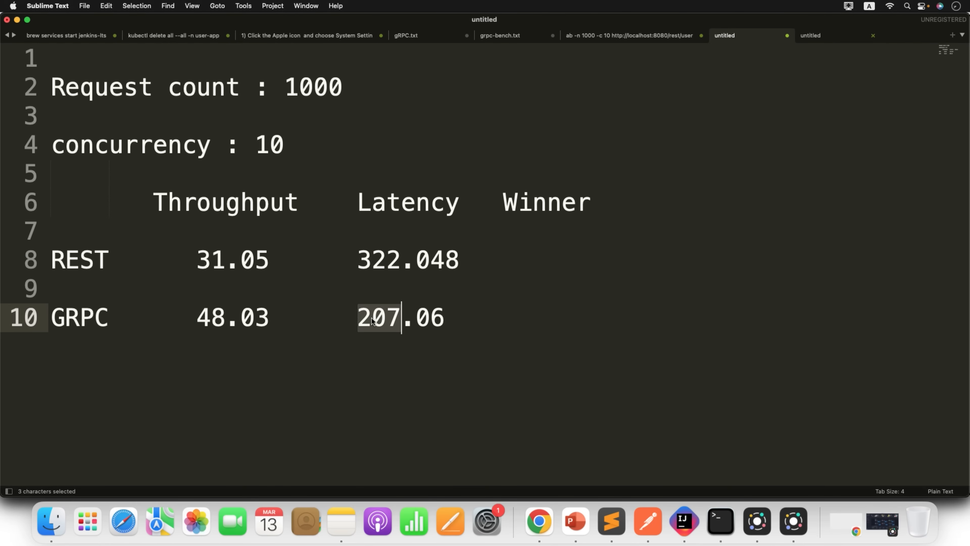
pyautogui.click(473, 259)
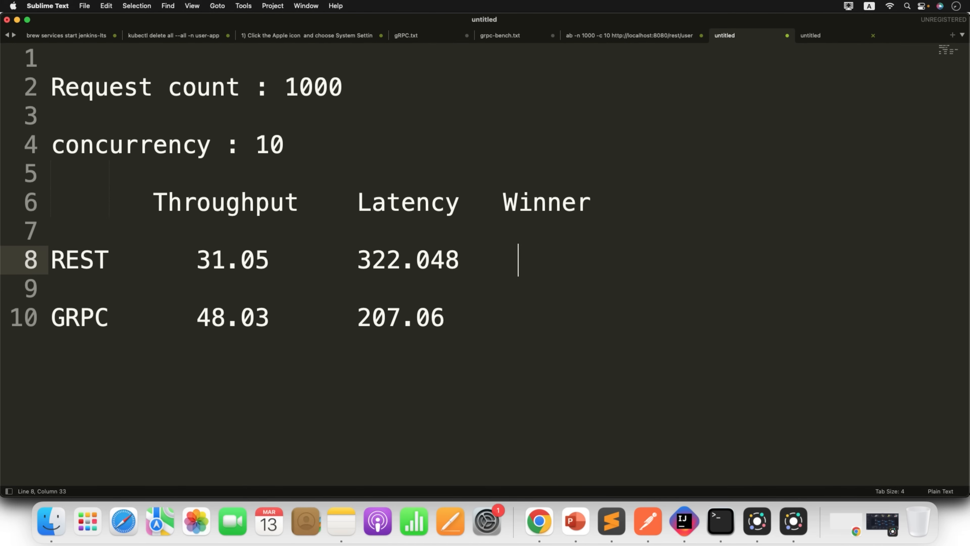
# Enter grpc as Winner on the REST row and move to the GRPC row's Winner cell
pyautogui.write('grpc')
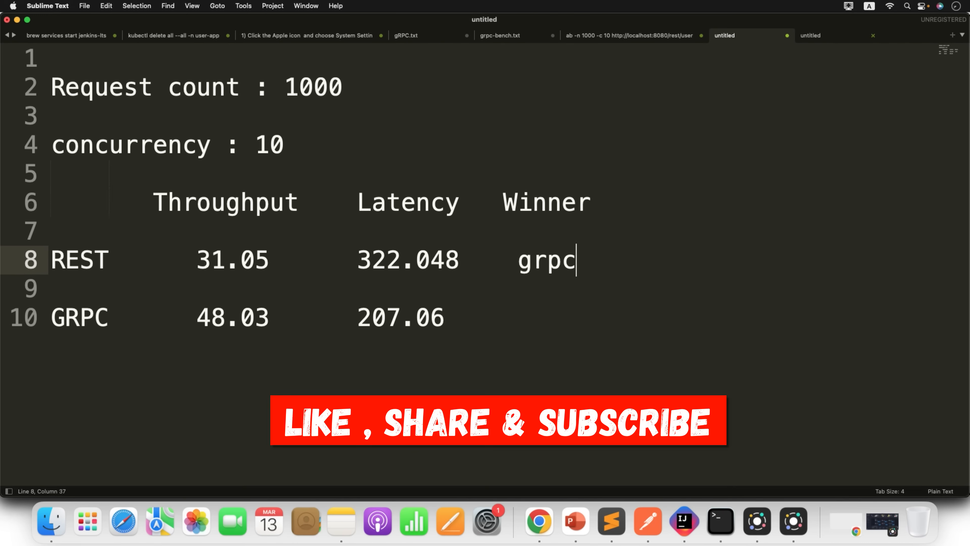
pyautogui.click(445, 318)
pyautogui.write('     grpc')
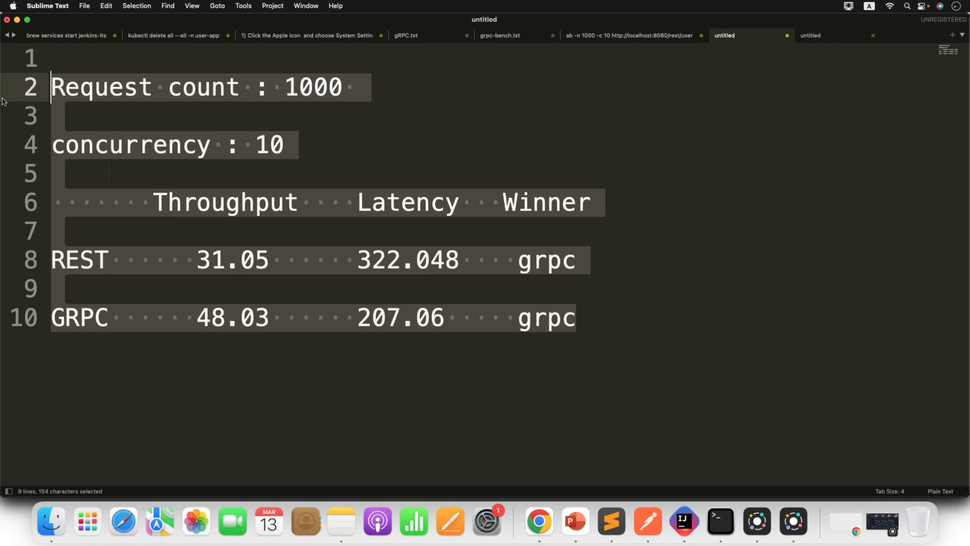
pyautogui.moveTo(171, 202)
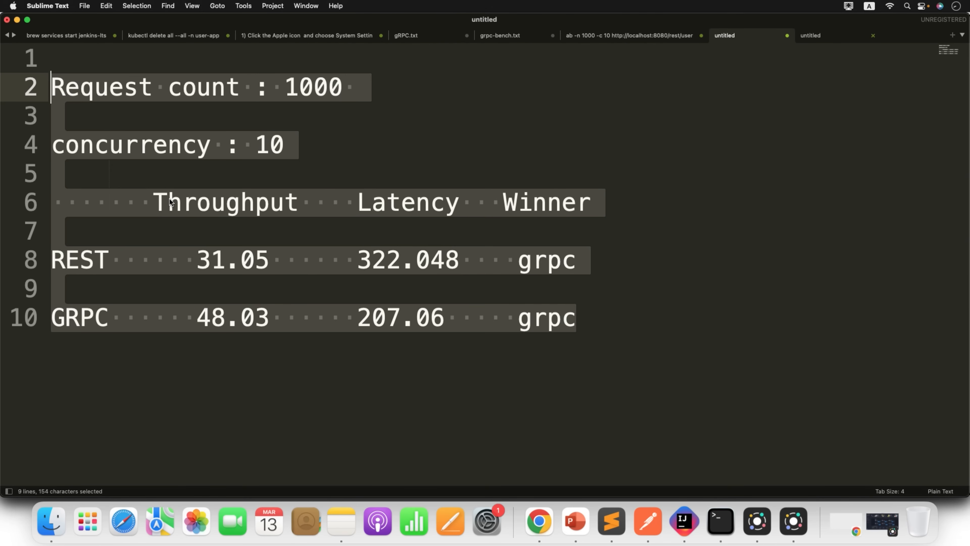
pyautogui.moveTo(405, 252)
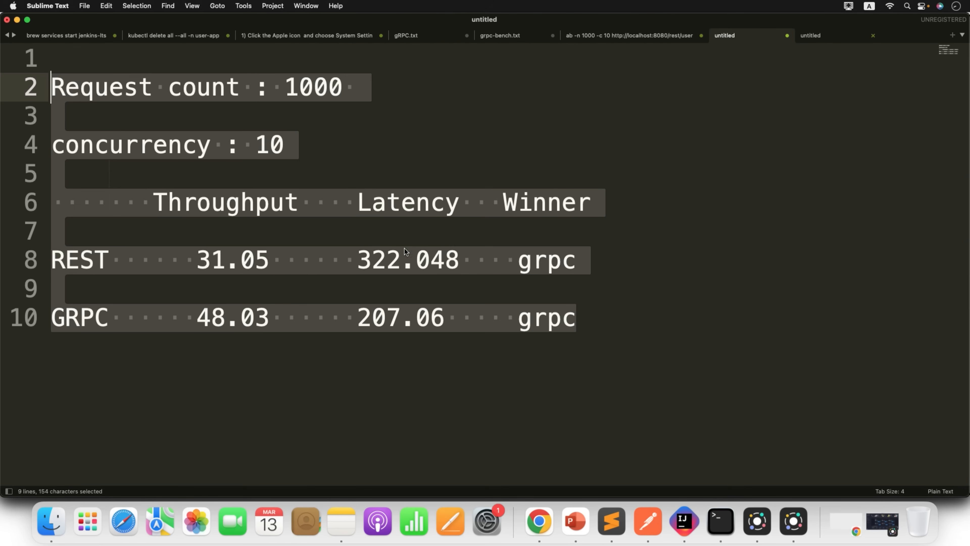